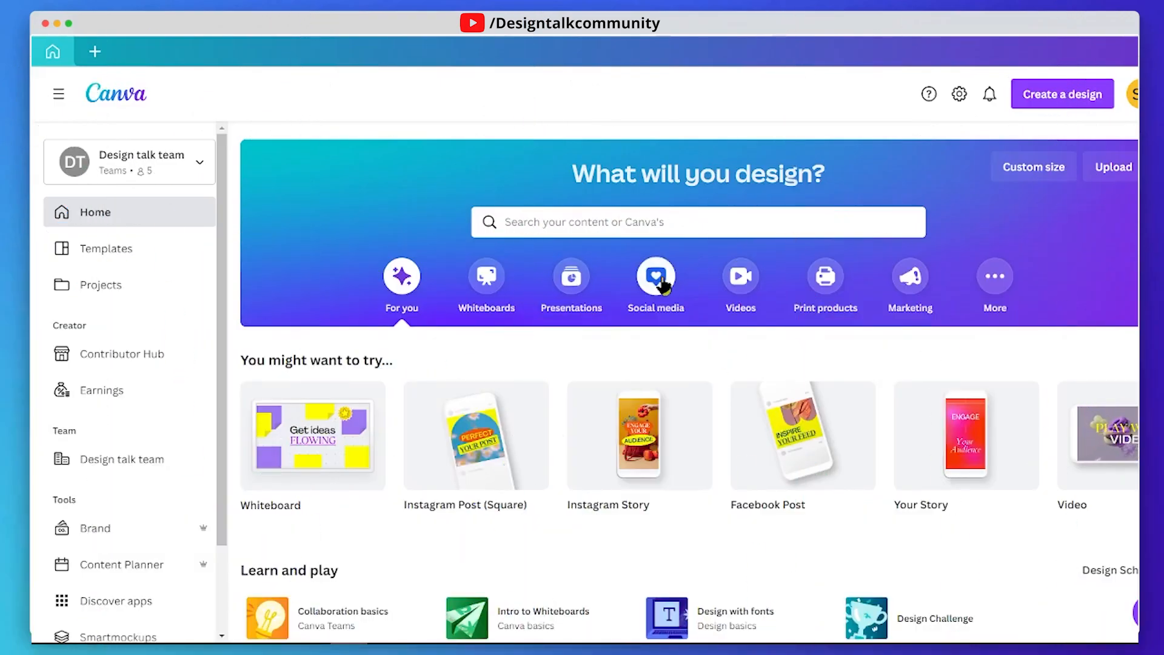
Create a blank square Instagram Post design from the Social media category.
left_click(656, 276)
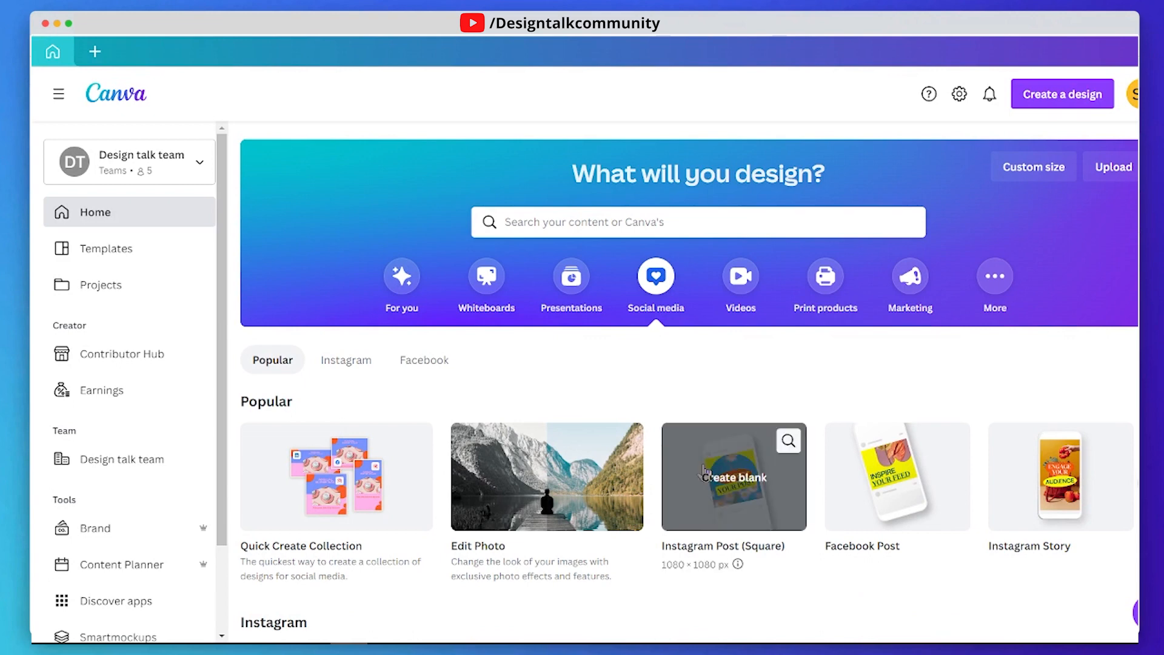
left_click(734, 477)
type("3d effect p")
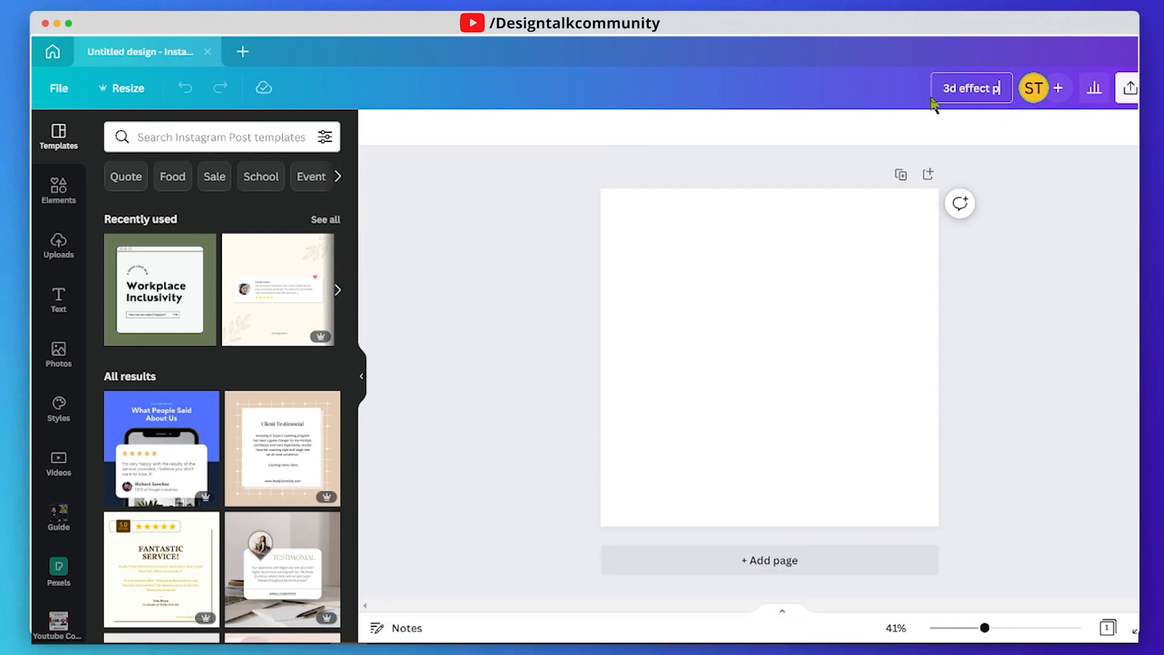
Finish titling the design '3d effect part 4' and bring up the uploaded images.
type("art 4")
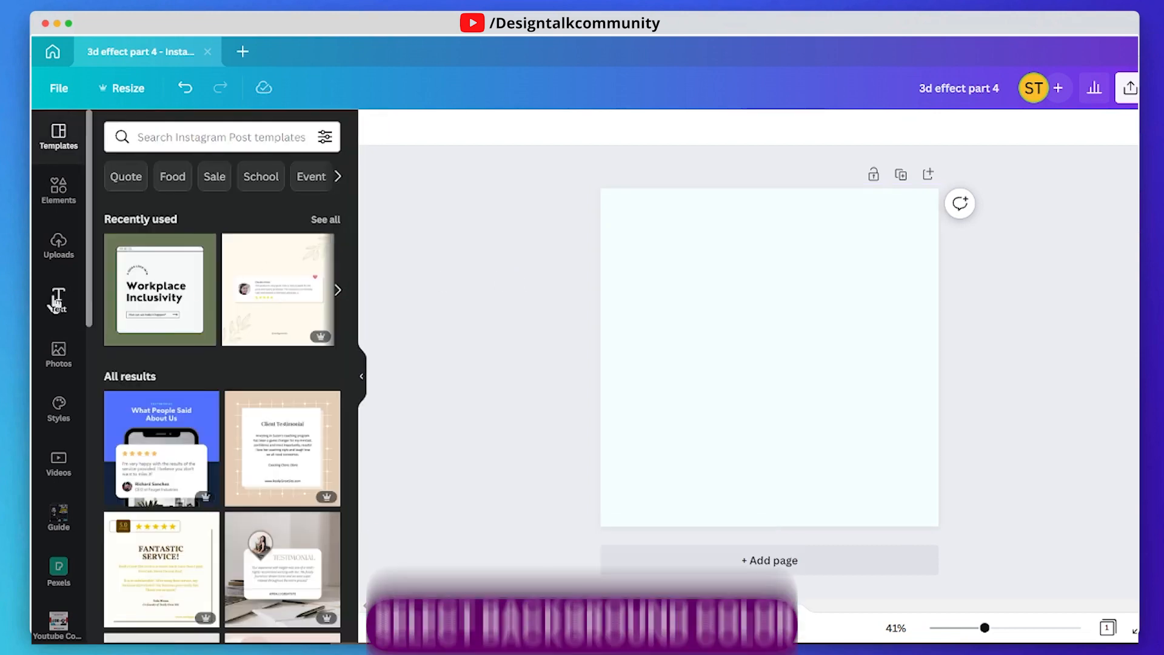
left_click(58, 245)
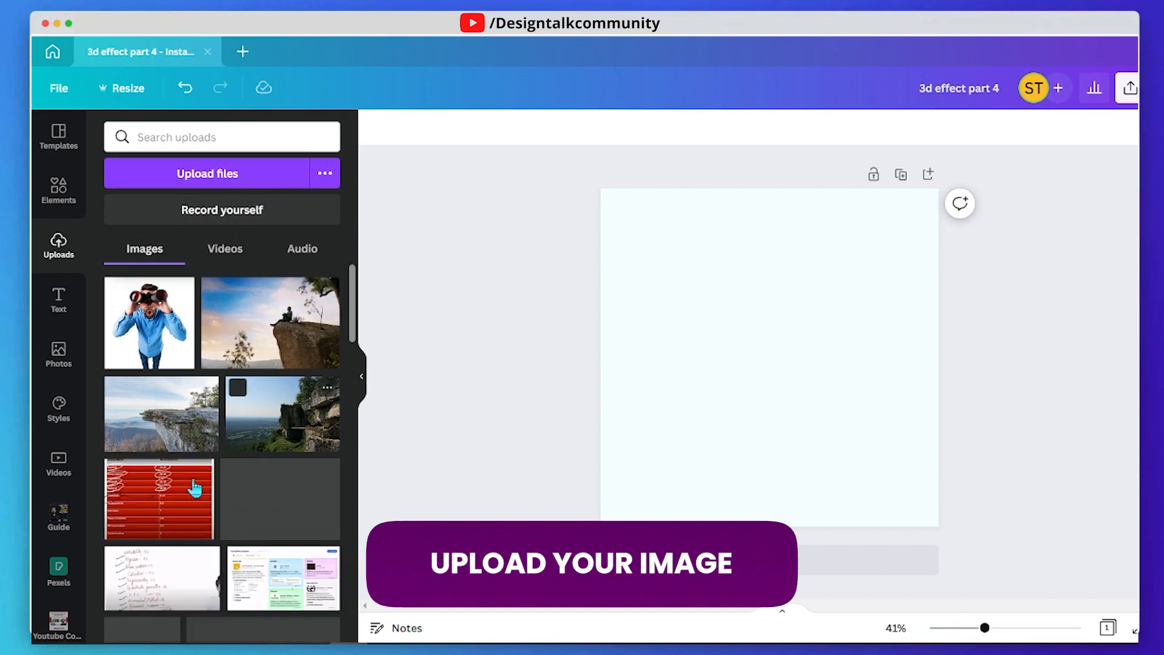
Add the stock photo of the man on driftwood, enlarged to nearly fill the page.
left_click(58, 352)
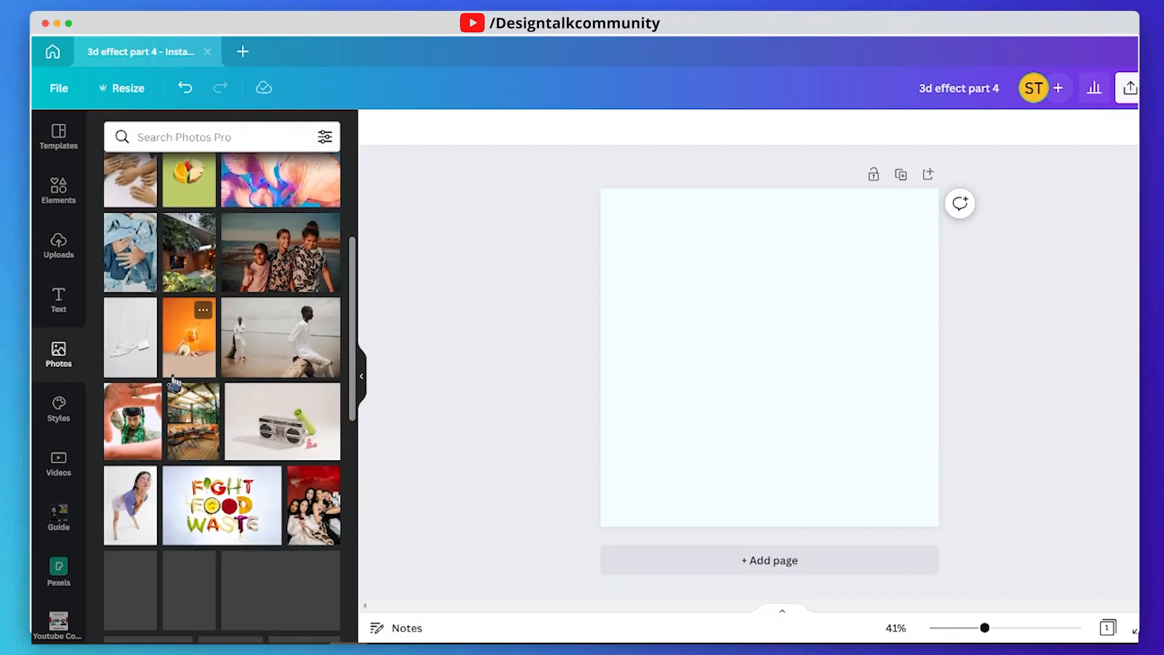
scroll("down", 3)
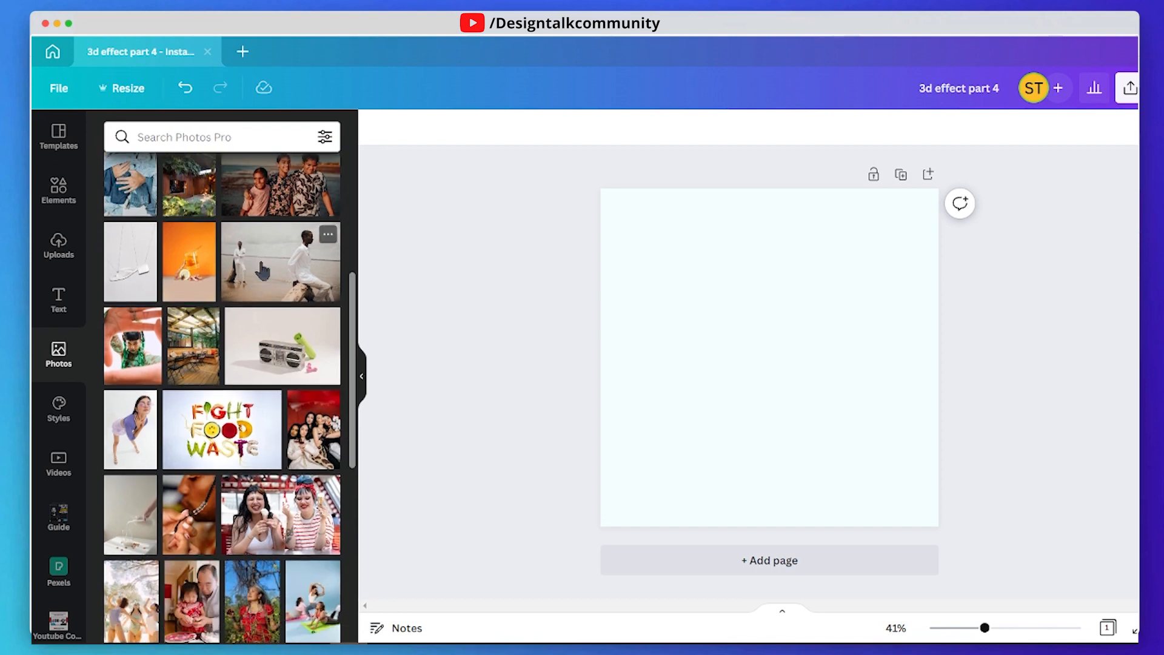
left_click(281, 262)
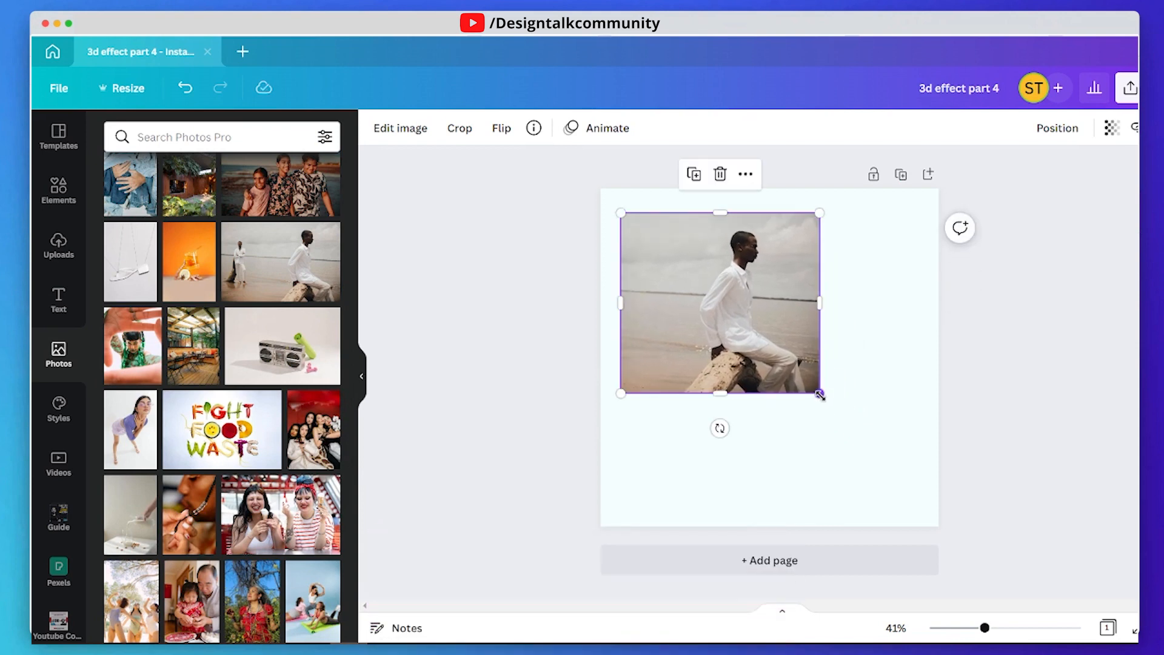
left_click_drag(819, 395, 919, 493)
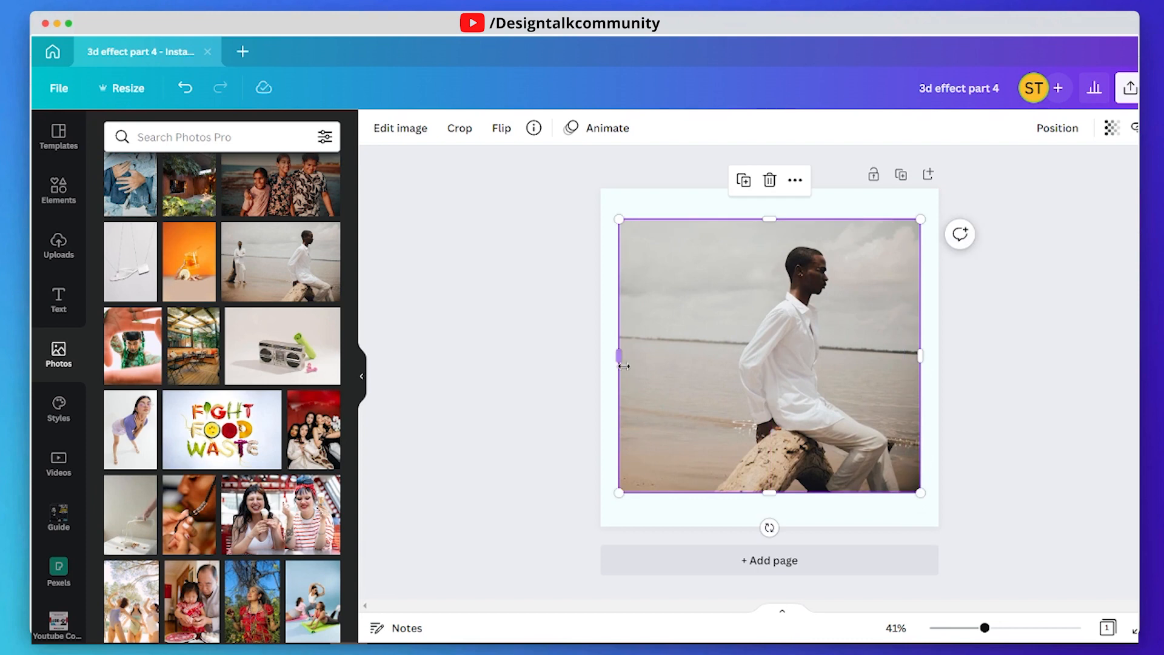
left_click_drag(770, 219, 754, 234)
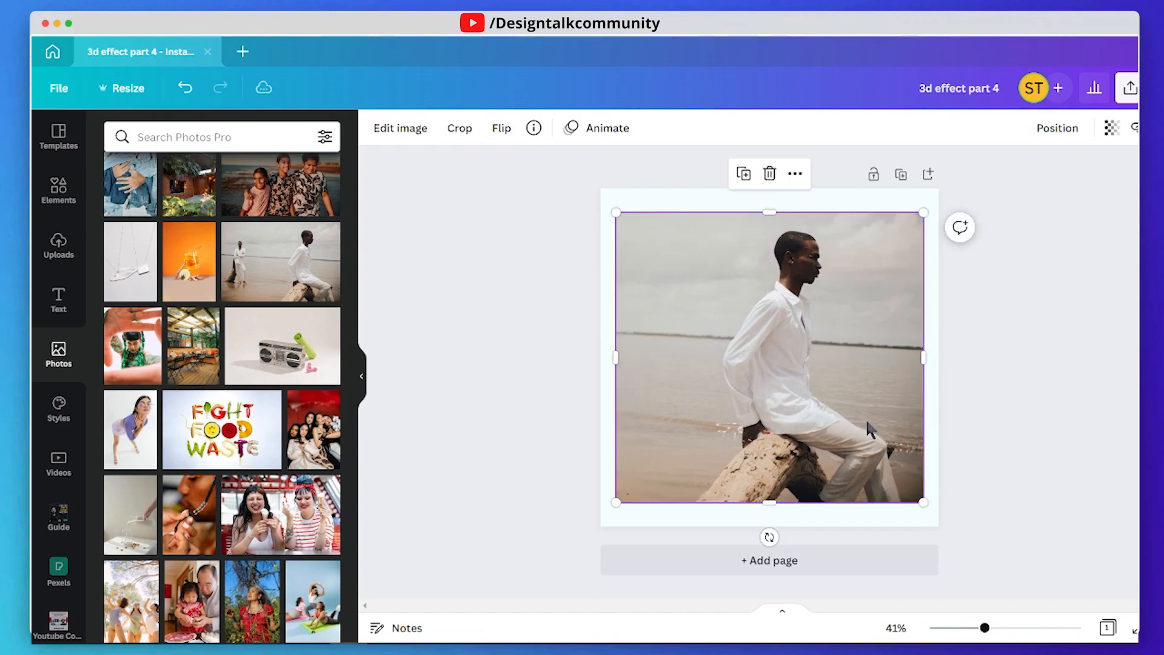
mouse_move(768, 210)
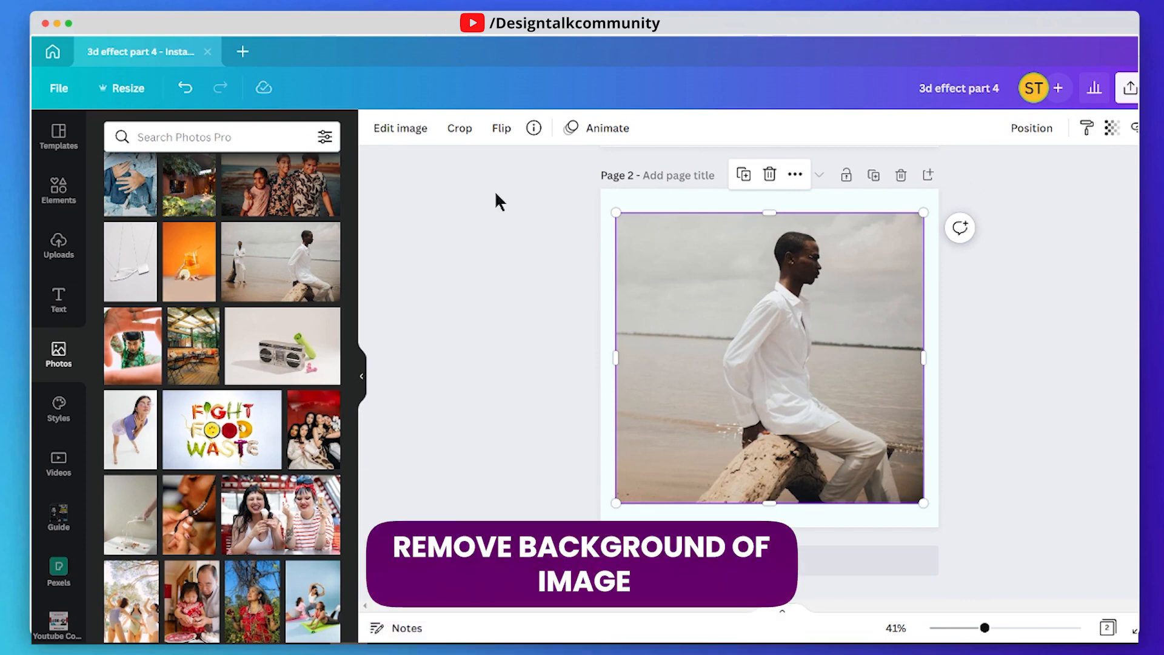
Remove the background from the photo on Page 2 with BG Remover.
left_click(400, 128)
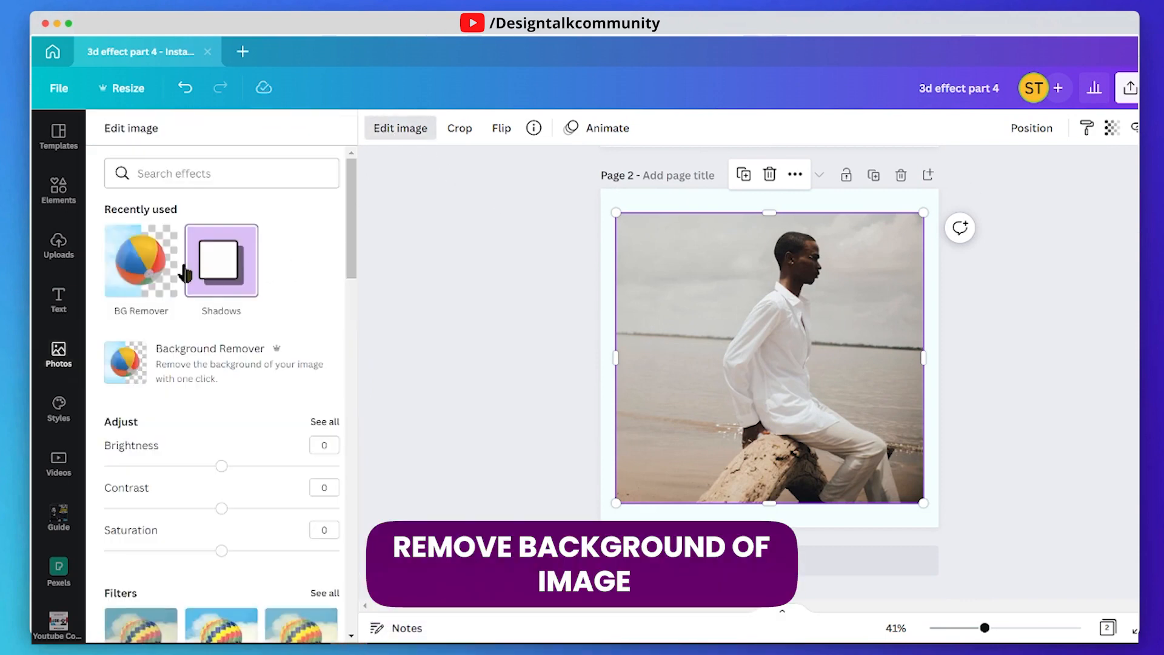
left_click(140, 260)
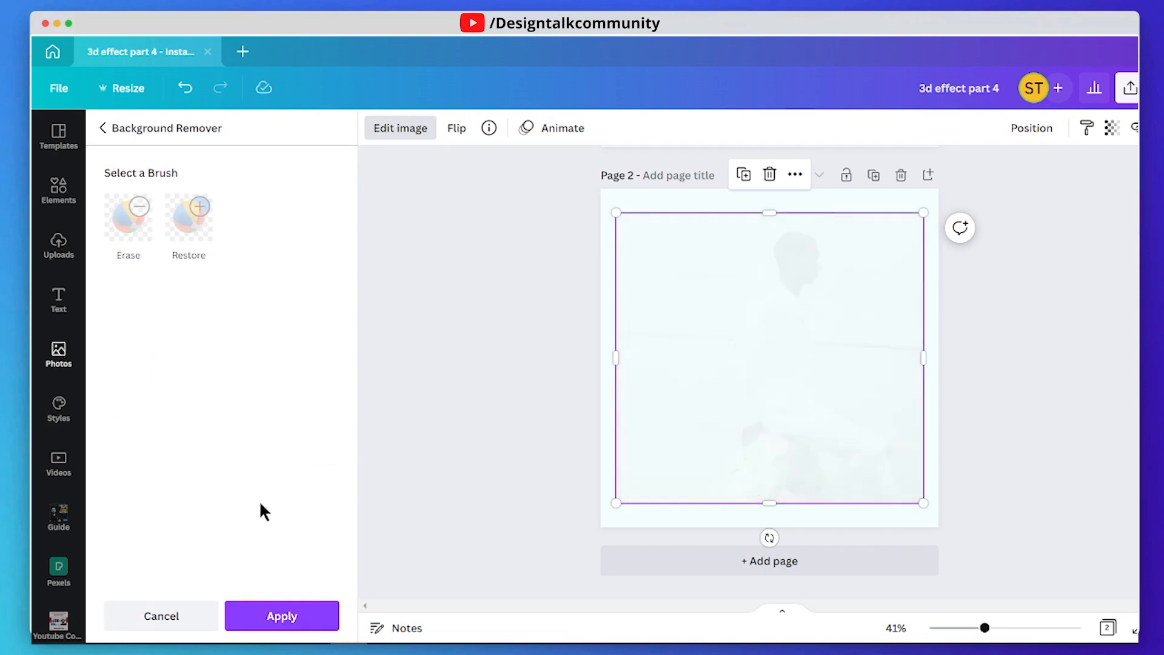
left_click(282, 615)
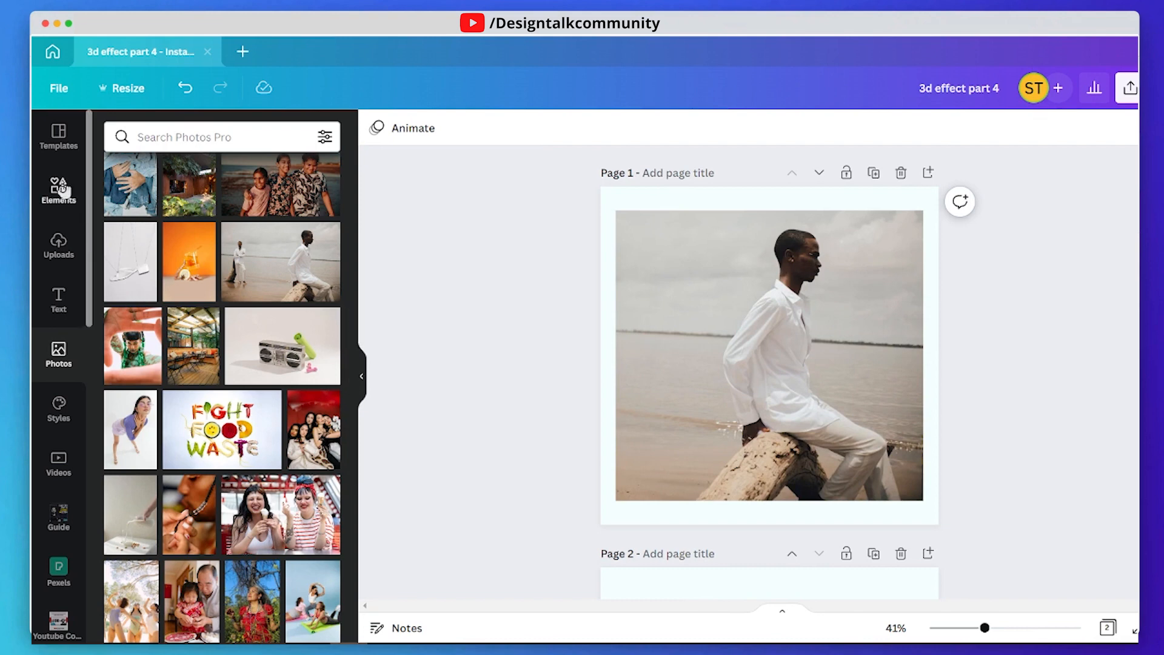
Add a square shape and stretch it into slanted bands over the photo's top and bottom.
left_click(57, 188)
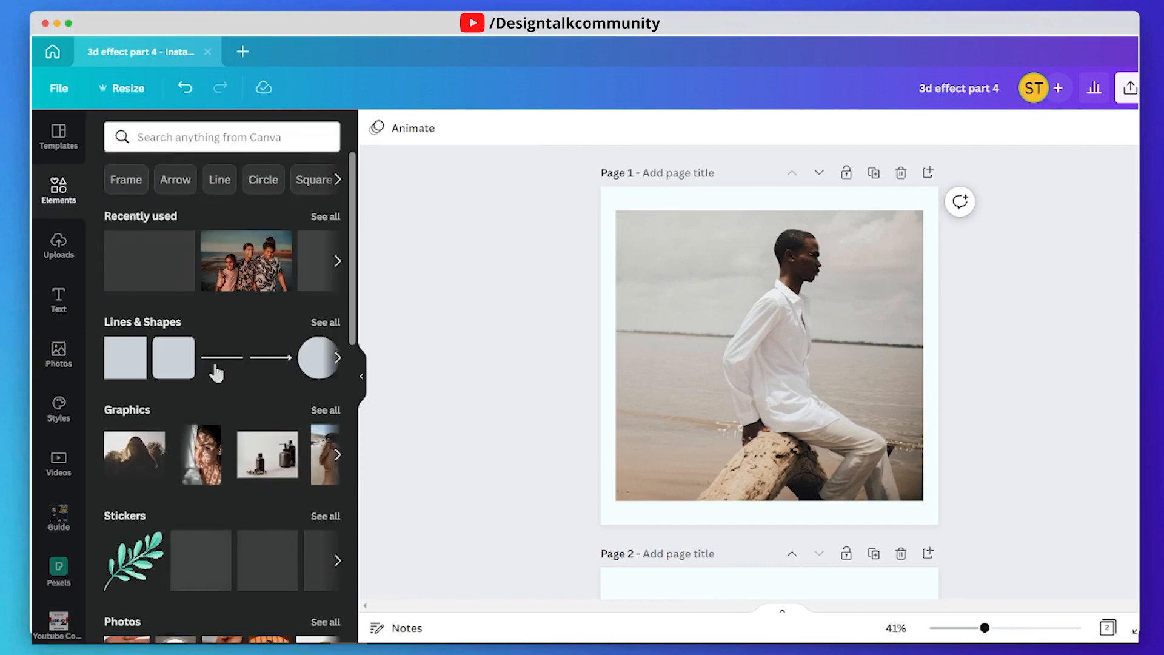
left_click(325, 322)
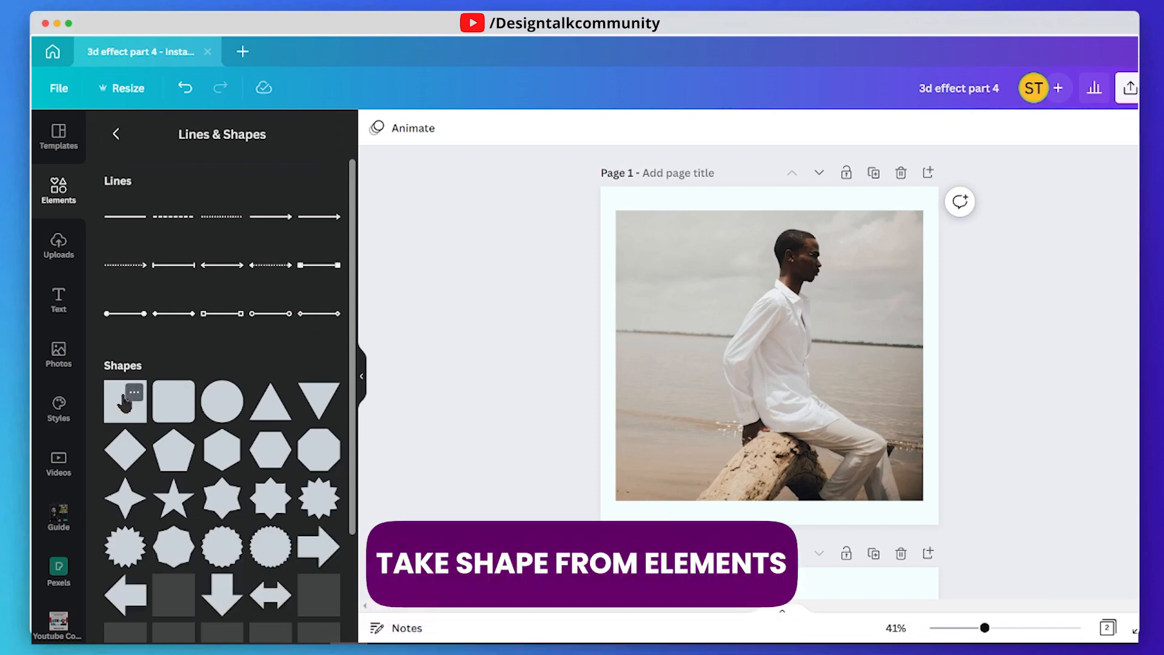
left_click(125, 402)
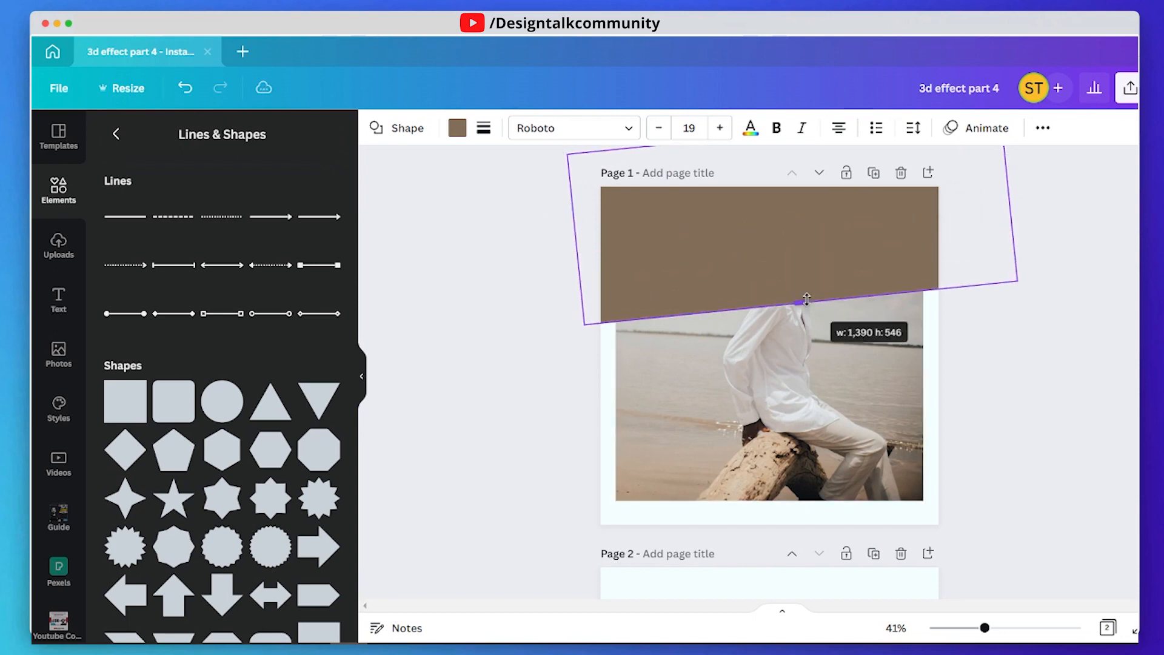
left_click_drag(806, 297, 810, 223)
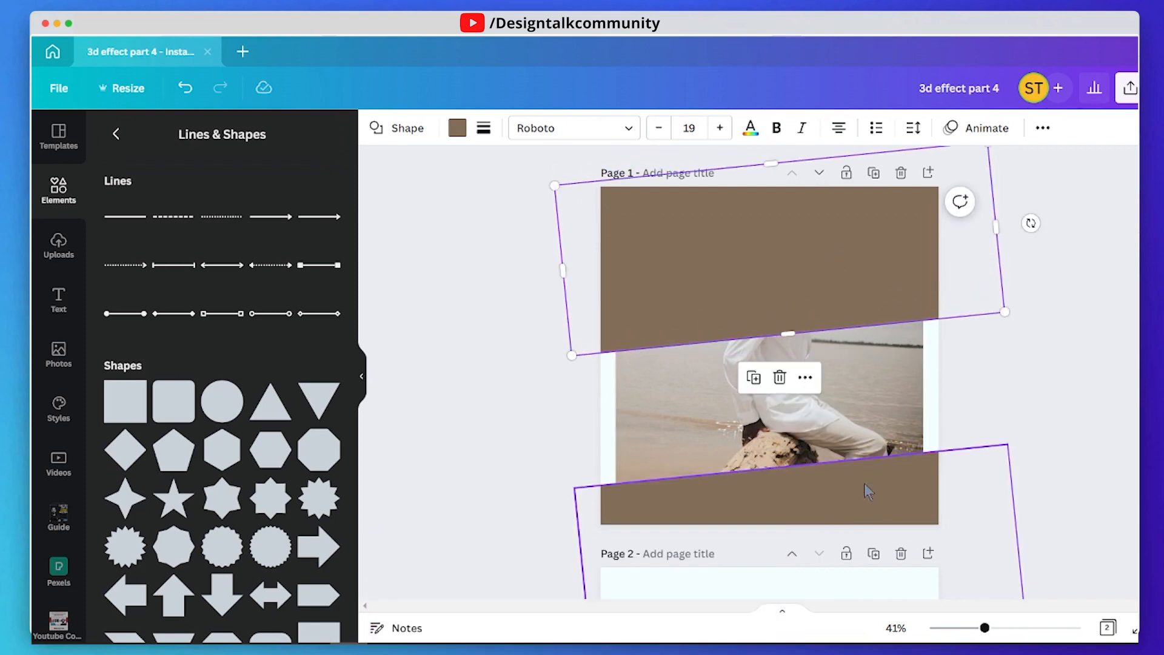
left_click(1110, 535)
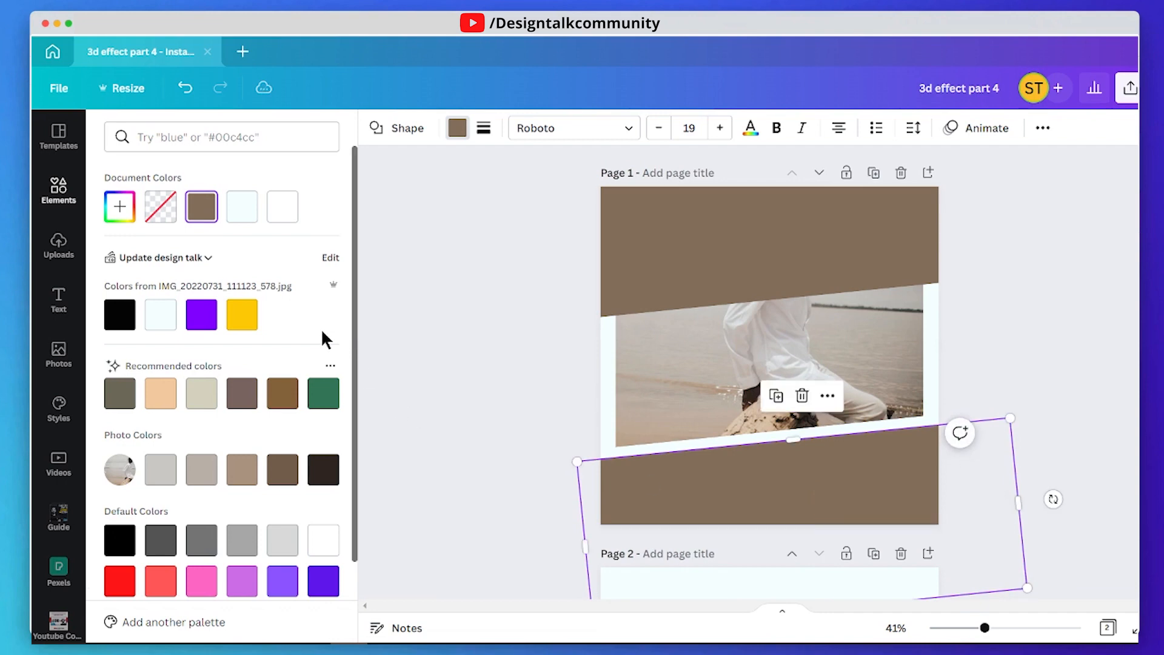
Try yellow and teal on the lower band, then settle on red.
left_click(241, 315)
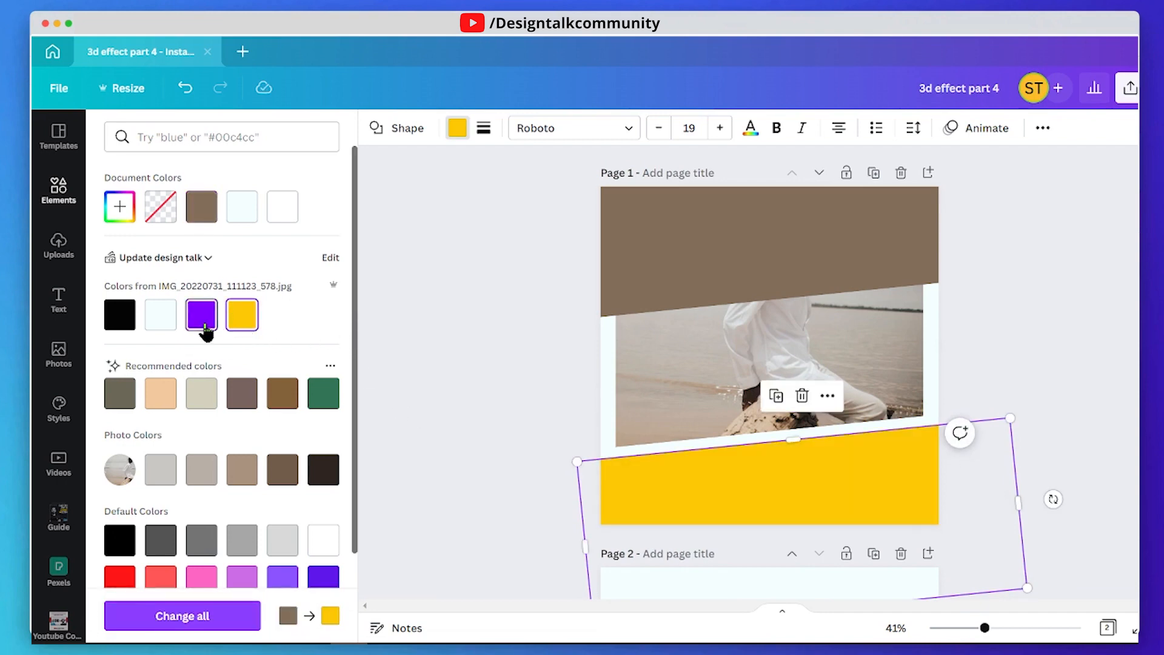
scroll("down", 3)
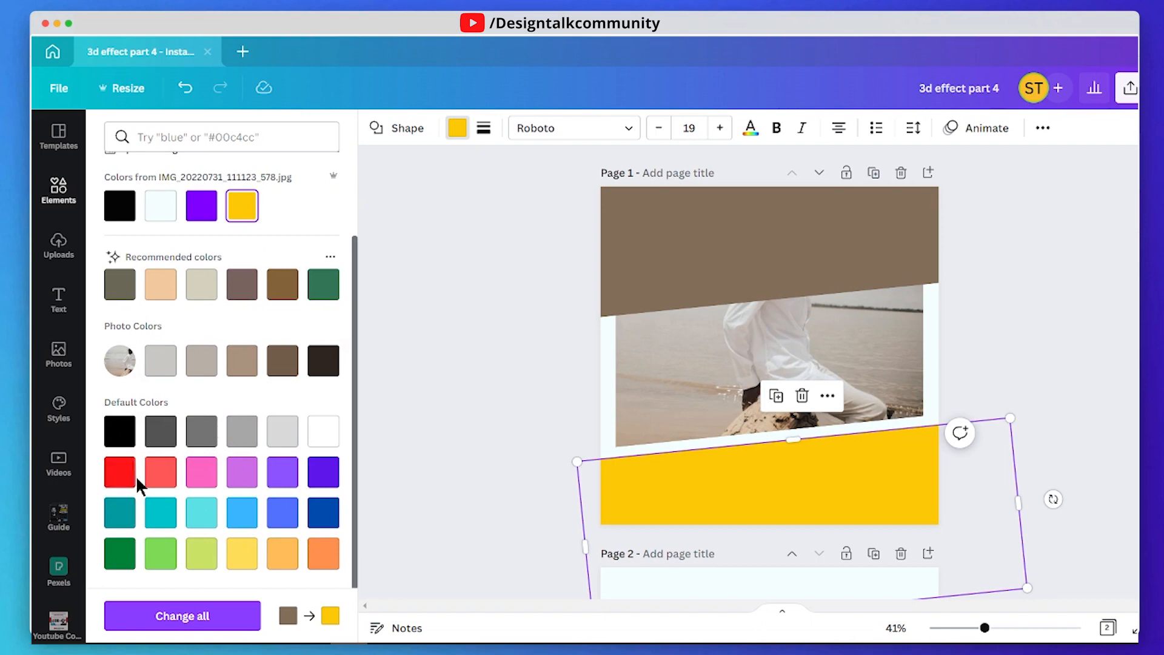
left_click(160, 511)
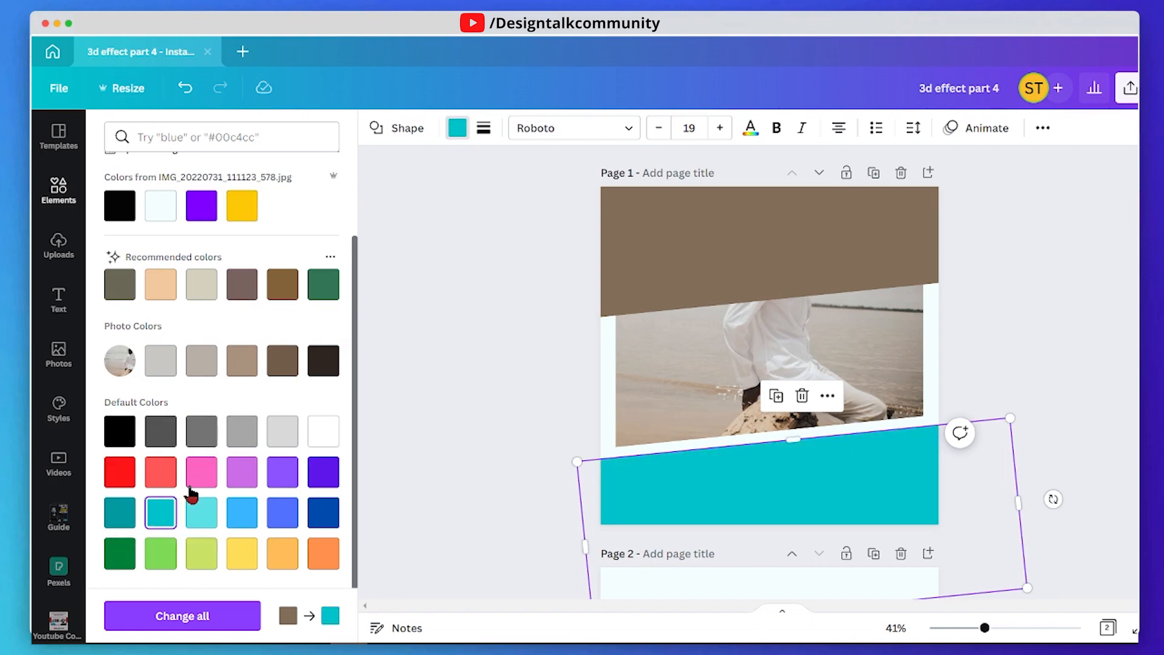
left_click(120, 471)
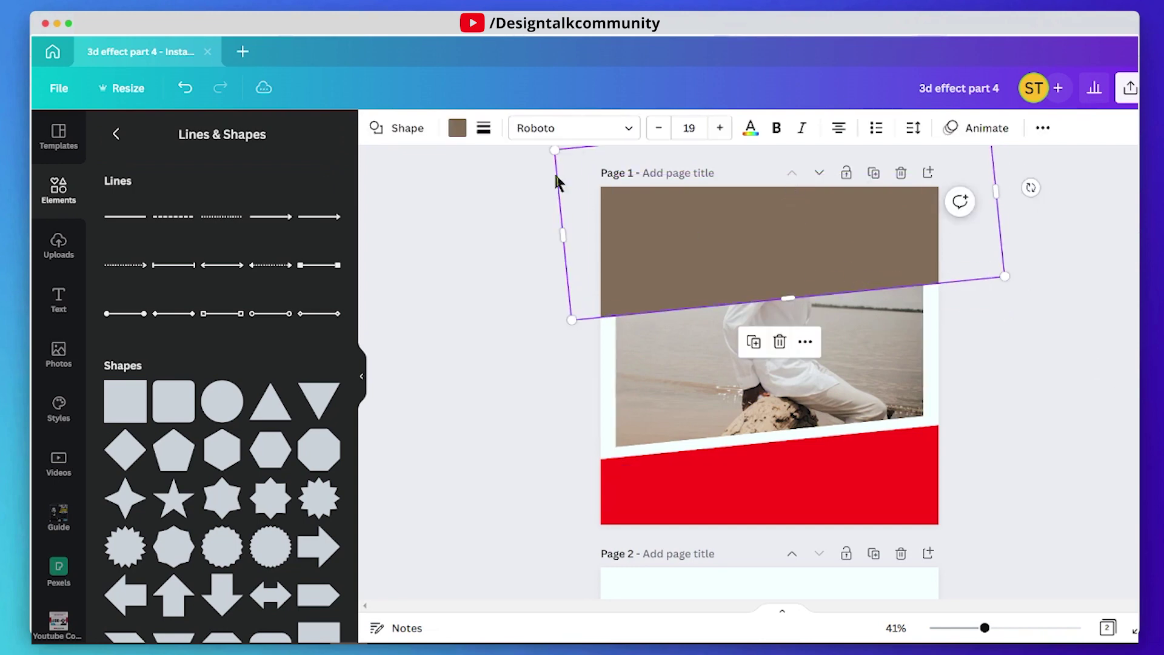
Recolour the upper band red after trying pale blue, then deselect to review.
left_click(456, 127)
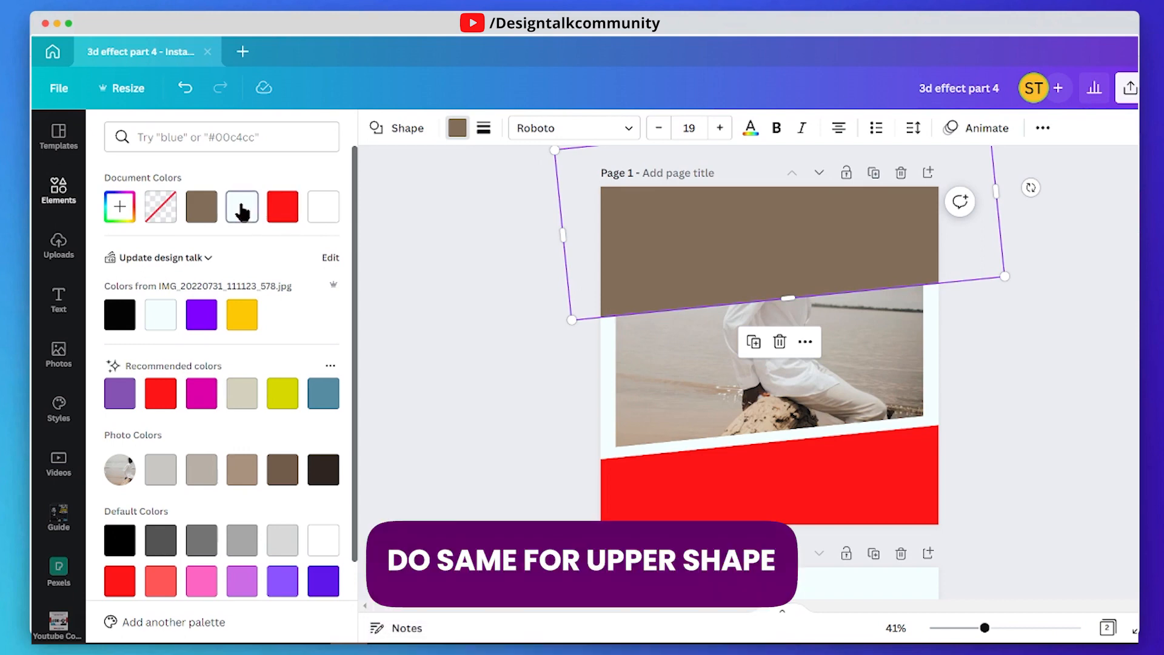
left_click(242, 206)
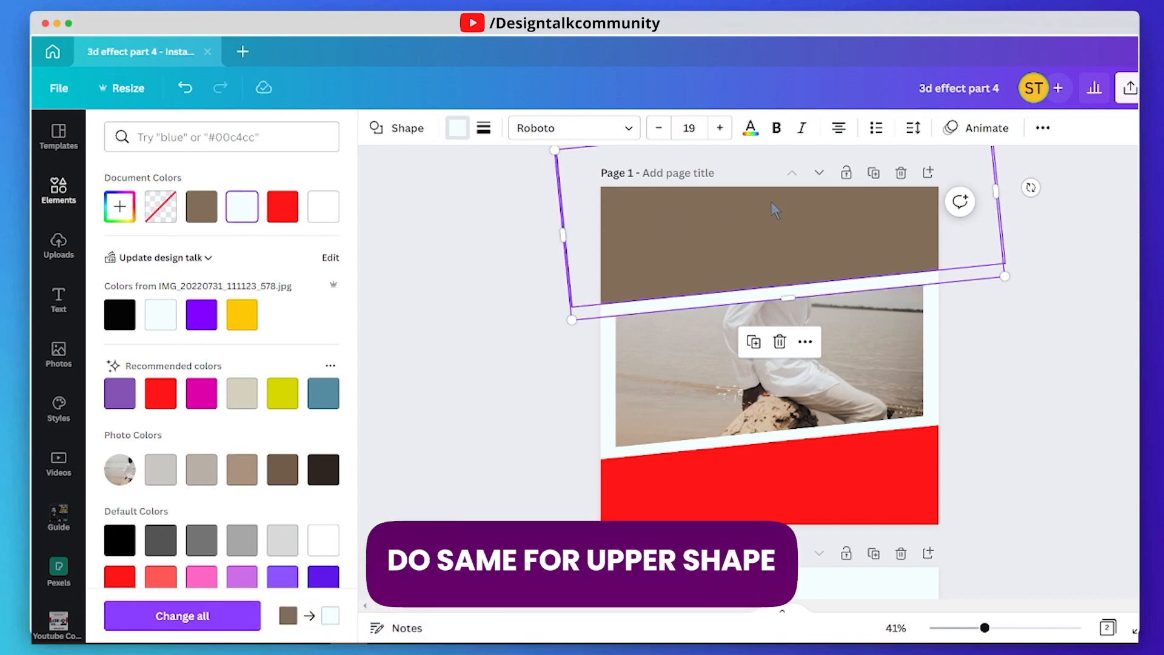
left_click(282, 206)
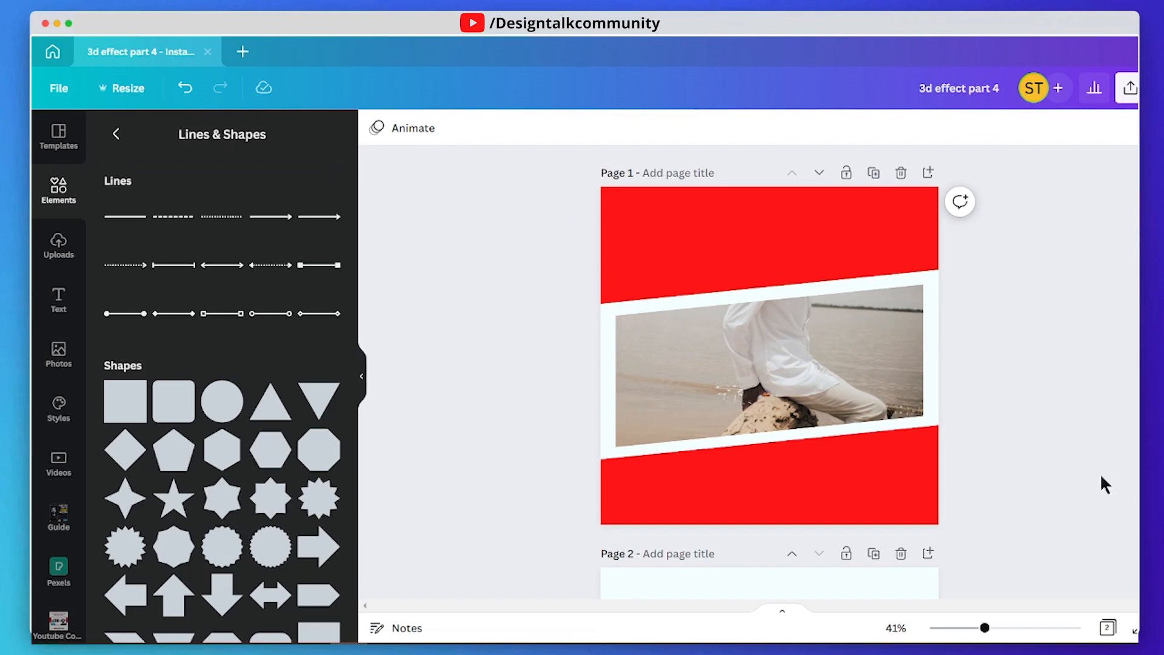
left_click(638, 303)
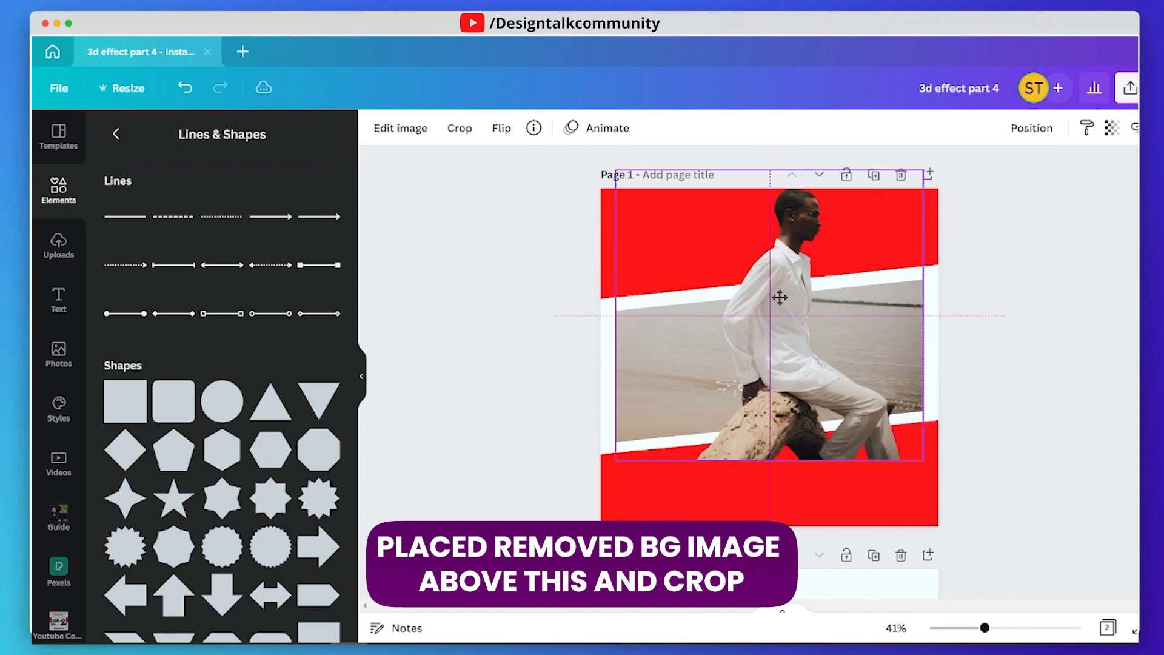
Finish trimming the cutout's bottom and reselect the man's cutout.
left_click(780, 298)
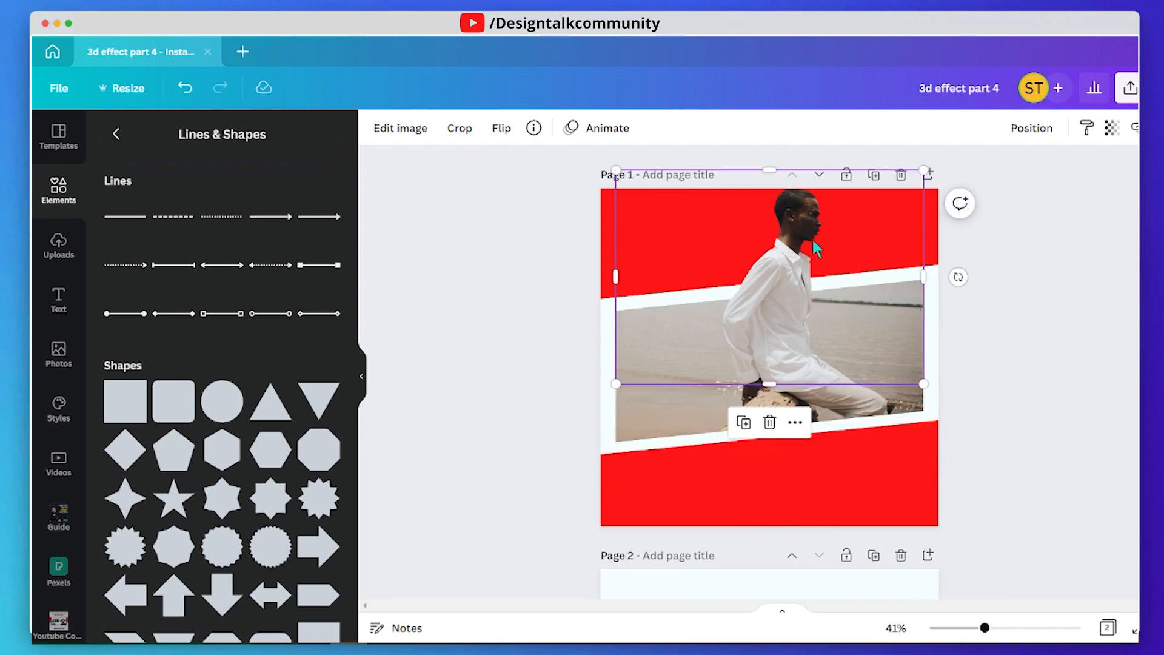
mouse_move(1044, 273)
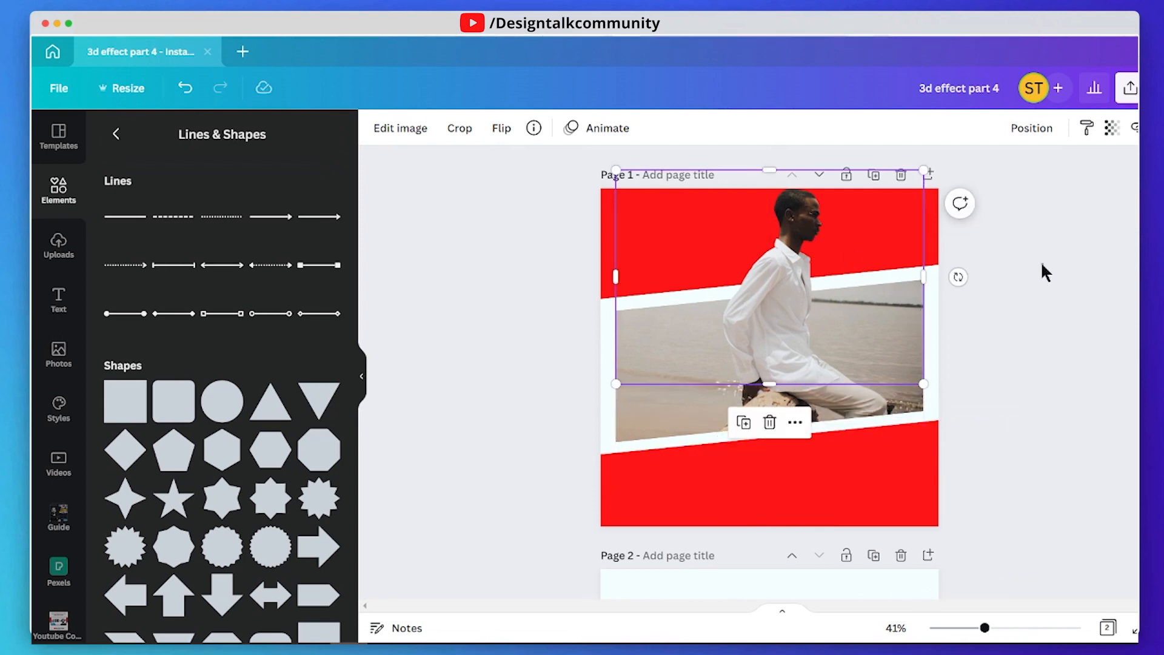
mouse_move(828, 343)
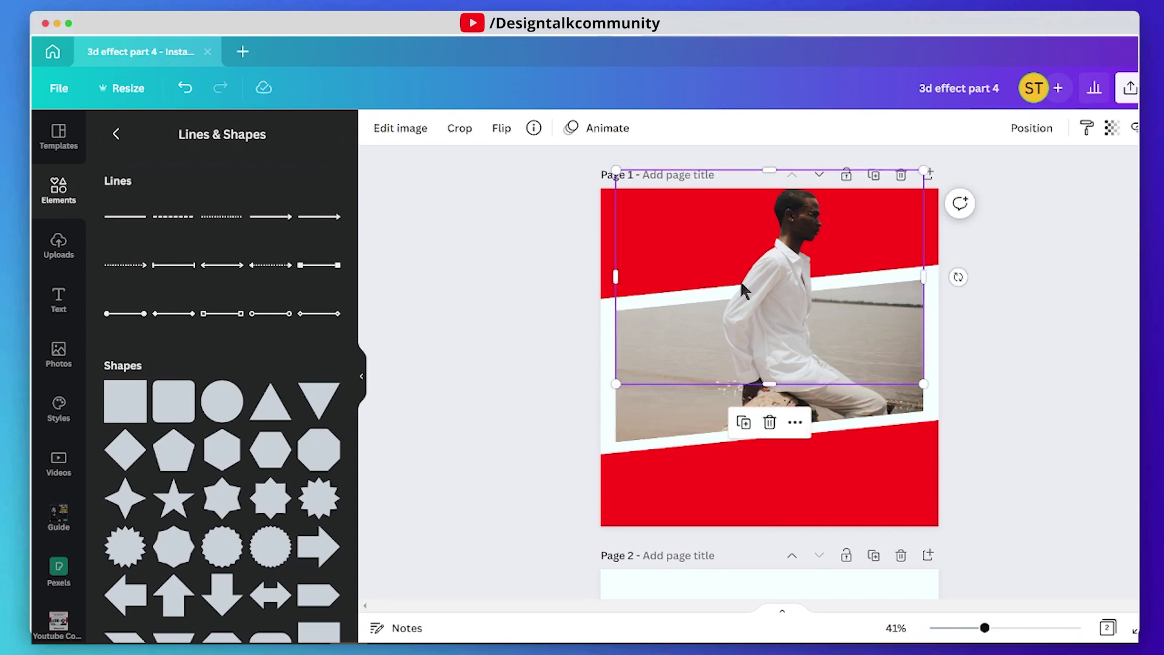
left_click(557, 211)
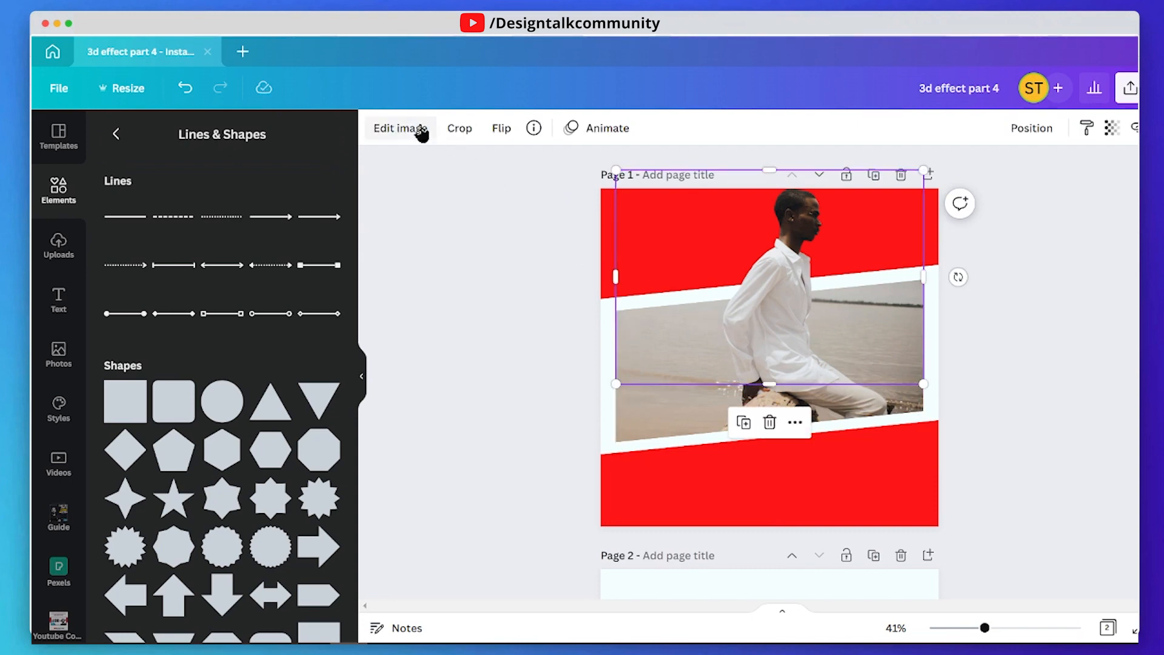
Add a Drop shadow to the man's cutout from the image Shadows effects.
left_click(400, 128)
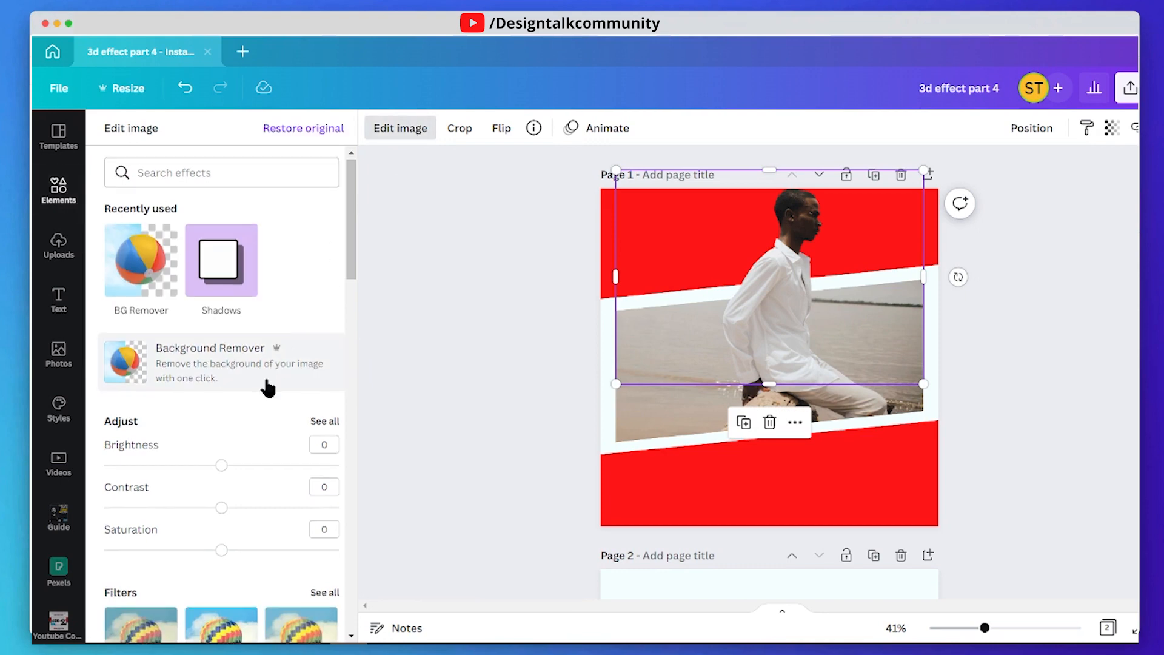
scroll("down", 3)
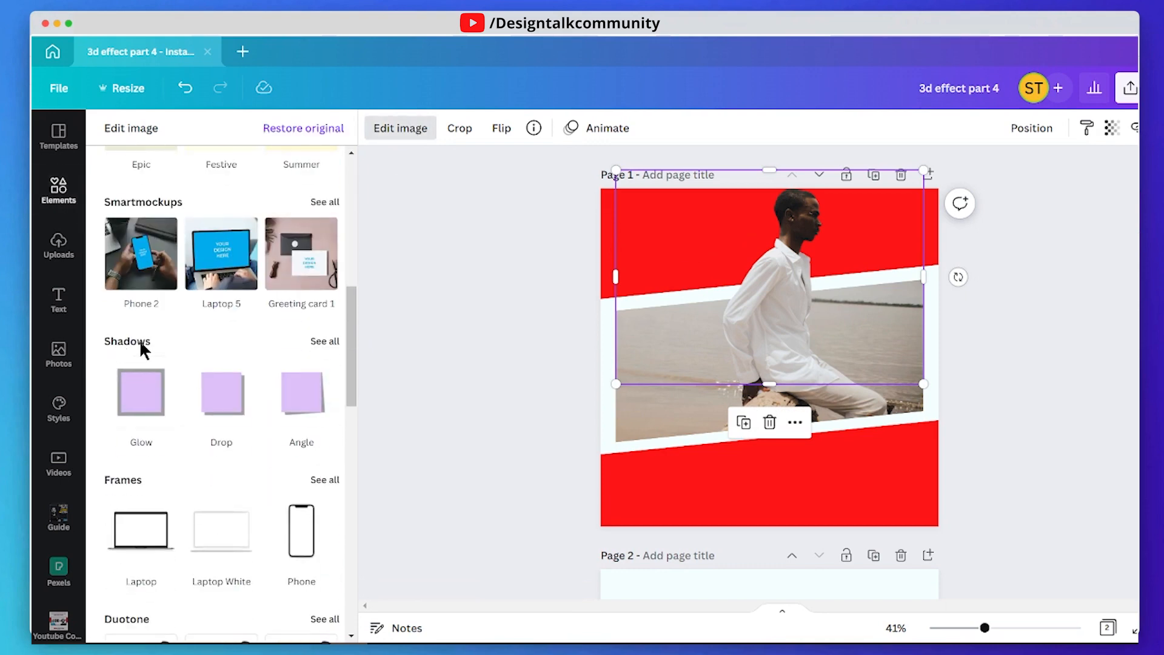
left_click(324, 341)
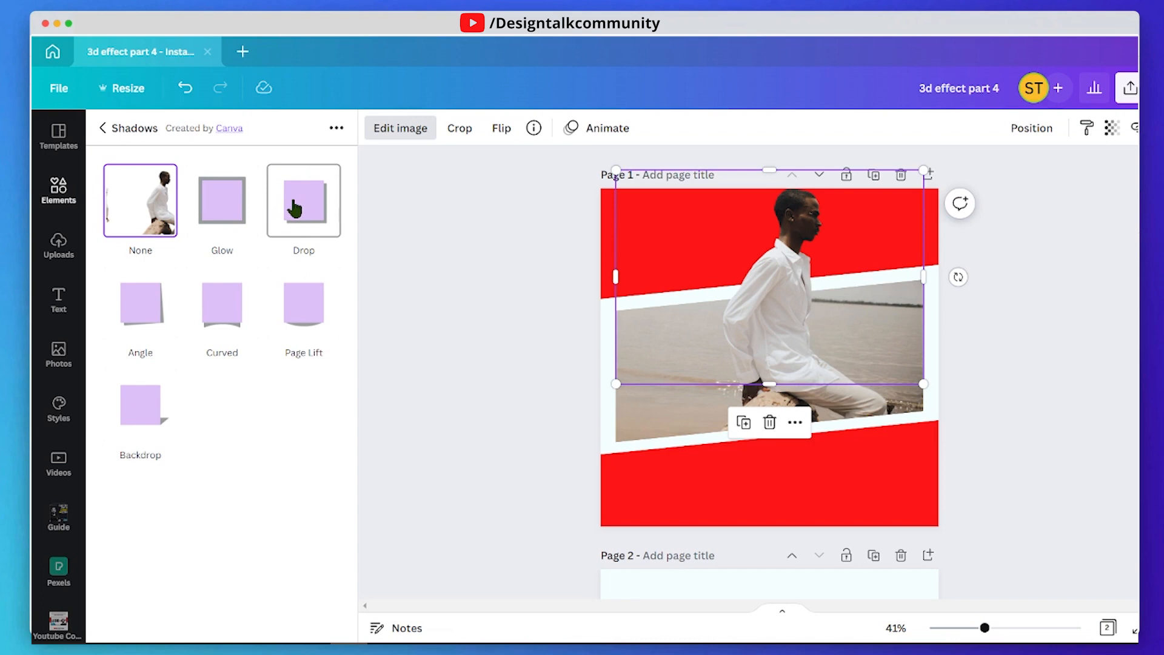
left_click(303, 200)
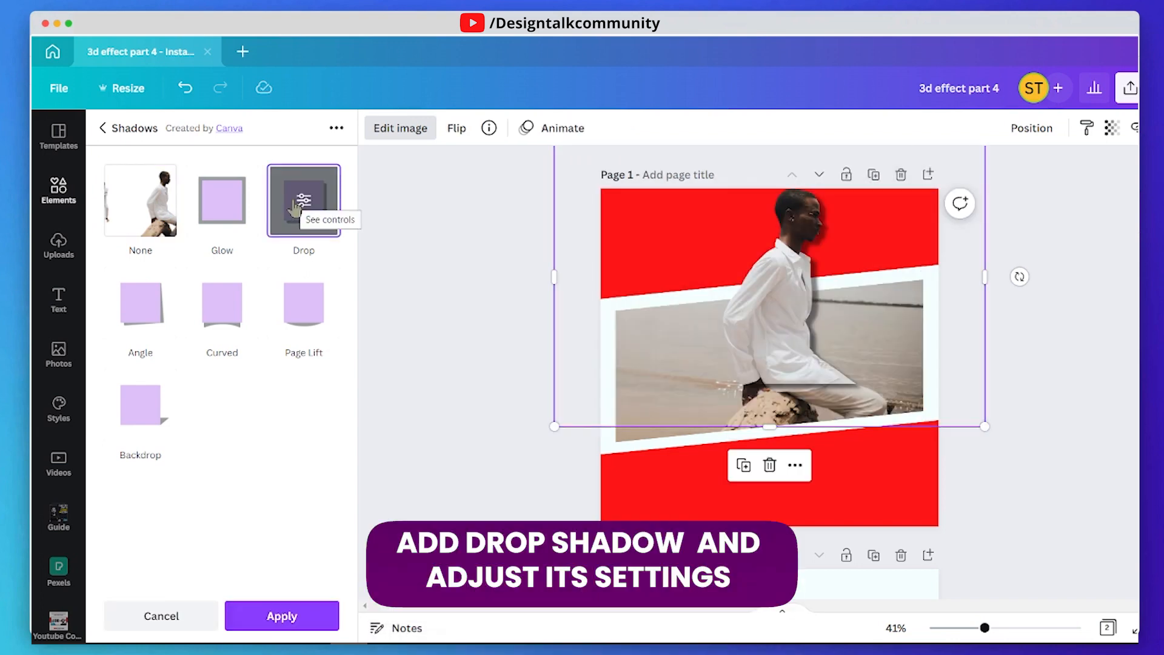
left_click(303, 200)
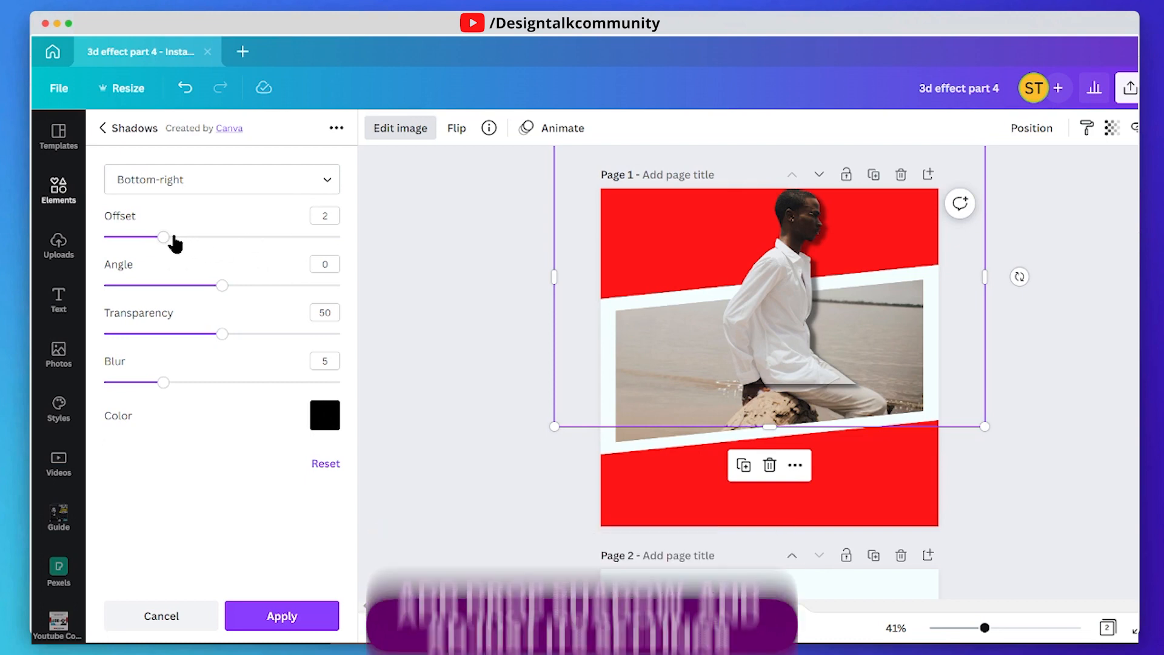
Set the shadow to Offset 0, Angle -3, Transparency 22, Blur 13 and apply.
left_click_drag(163, 236, 221, 236)
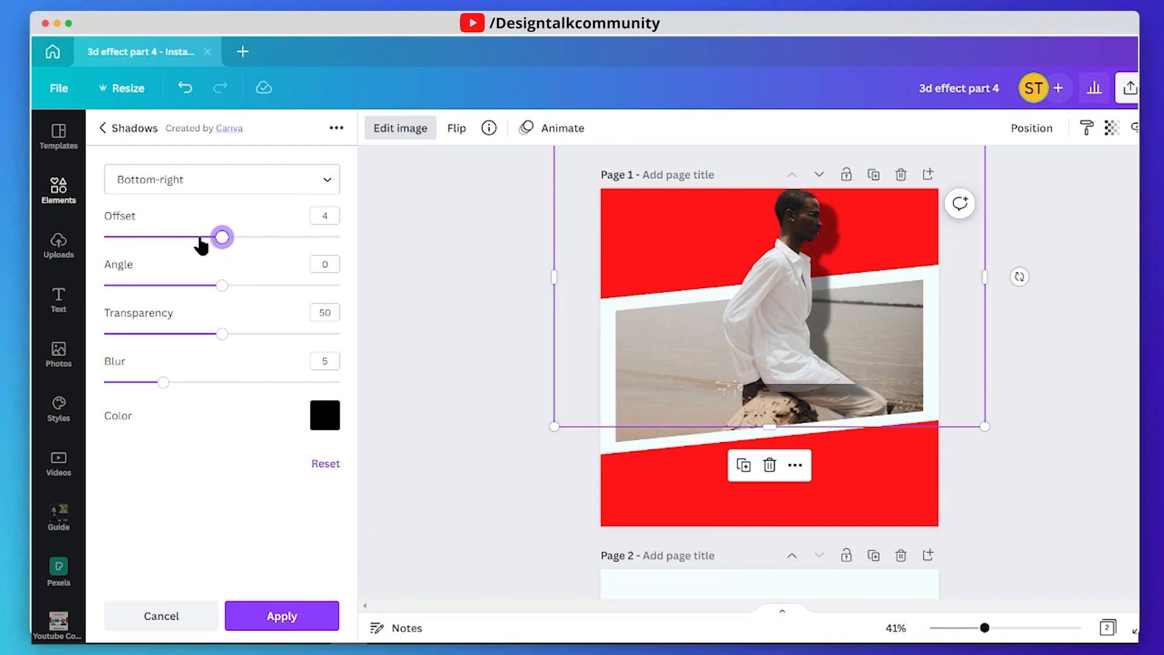
left_click_drag(222, 236, 104, 236)
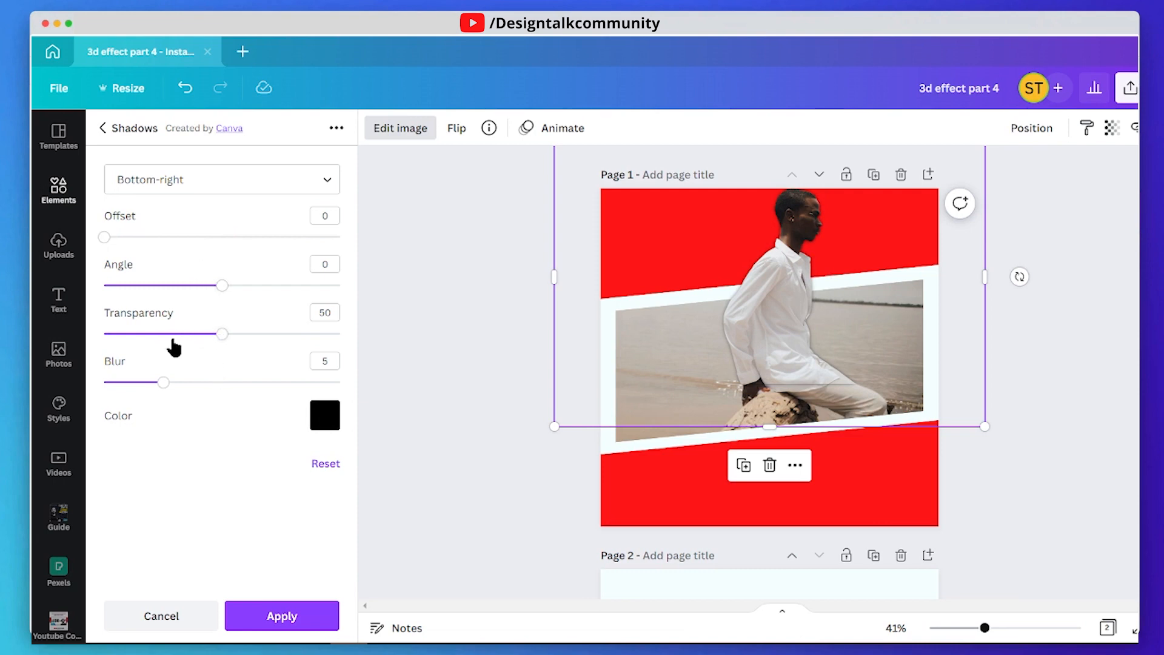
left_click_drag(222, 334, 191, 335)
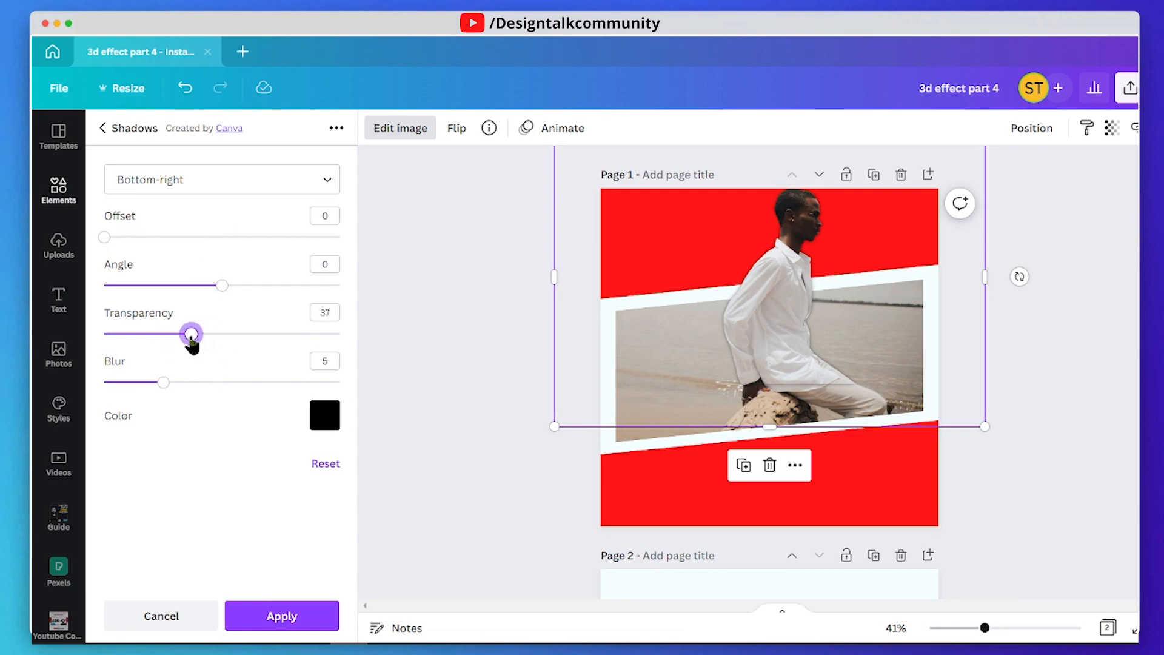
left_click_drag(192, 333, 178, 333)
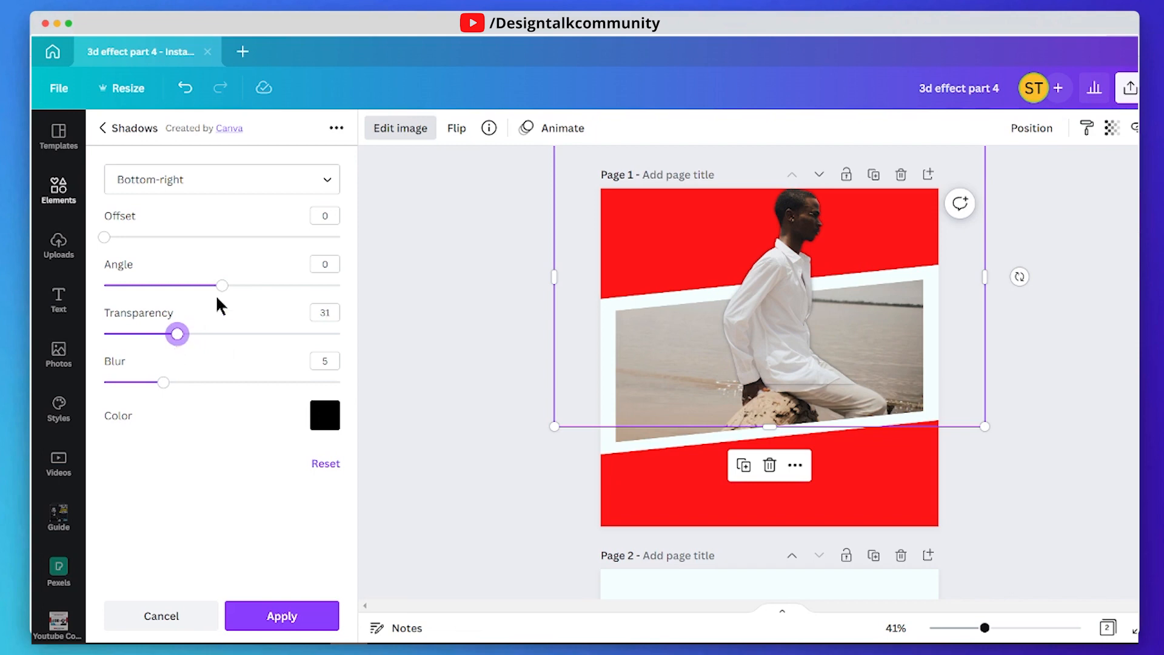
left_click_drag(222, 285, 151, 285)
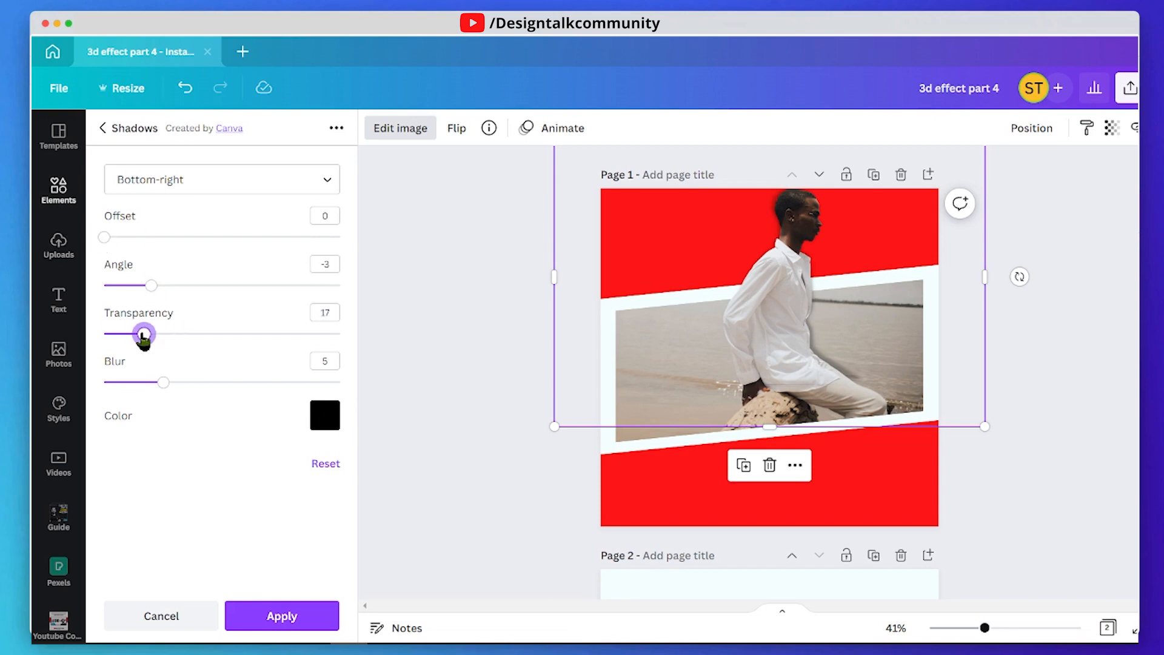
left_click_drag(146, 334, 157, 334)
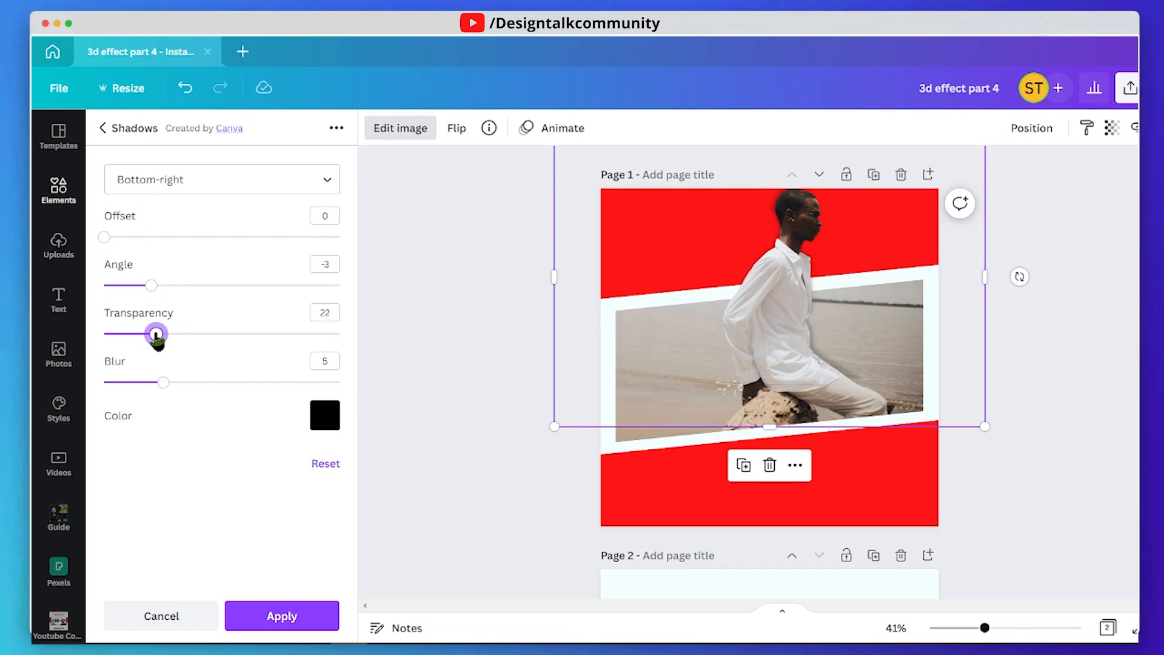
left_click_drag(162, 383, 259, 383)
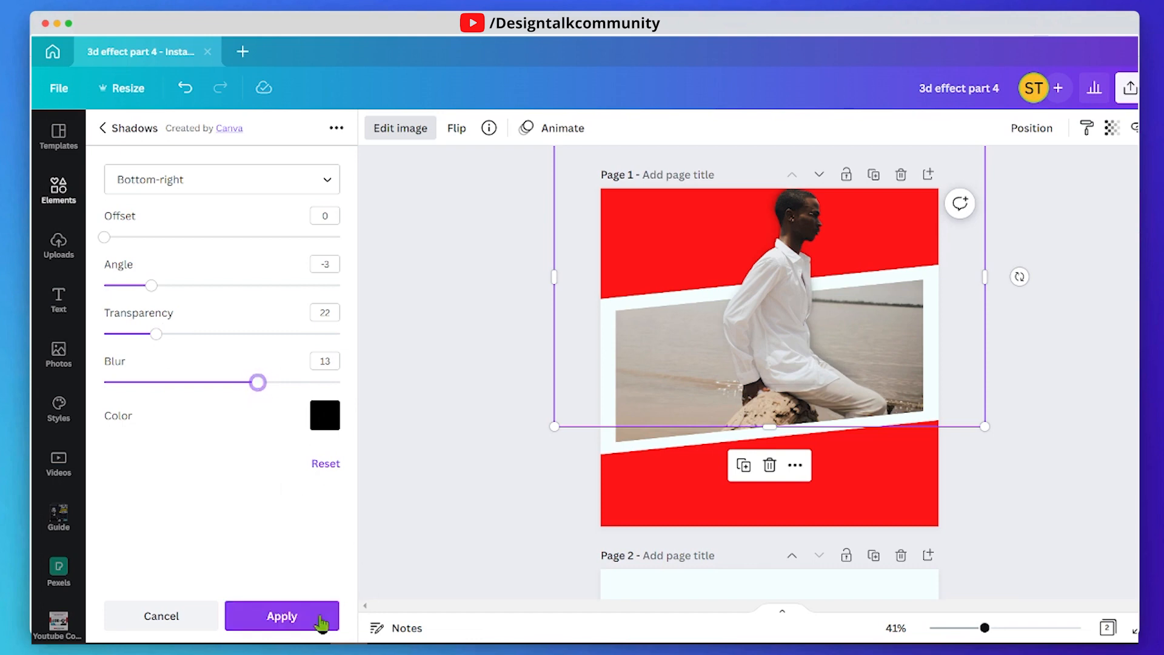
left_click(282, 616)
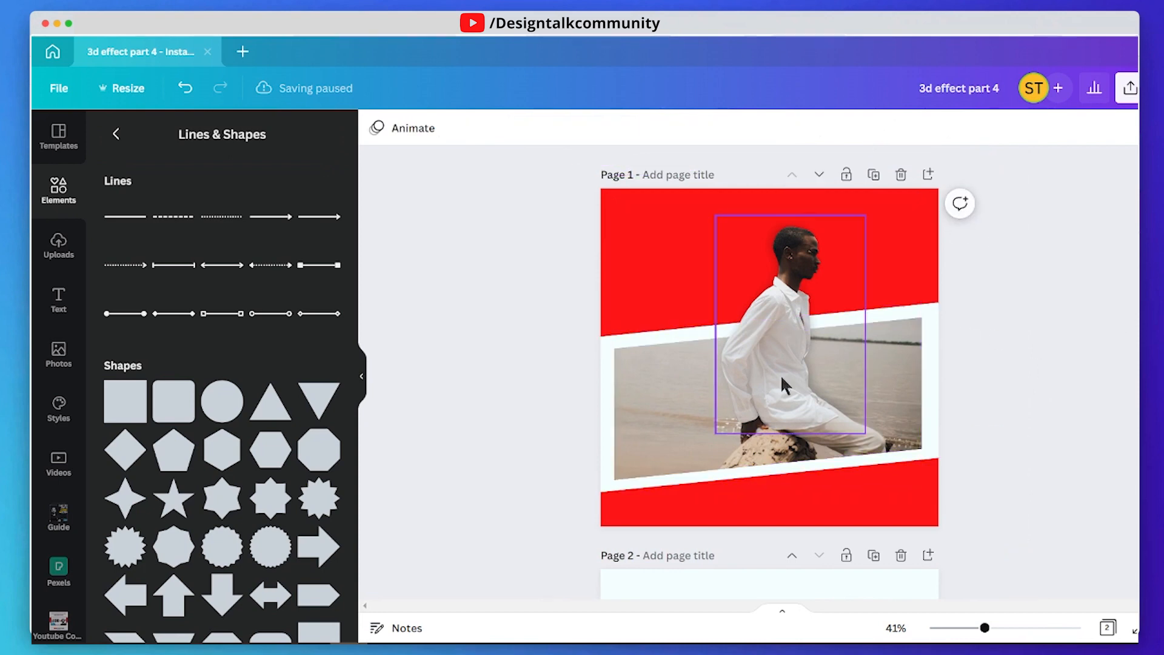
Select the beach photo behind the cutout and open its image effects.
left_click(789, 379)
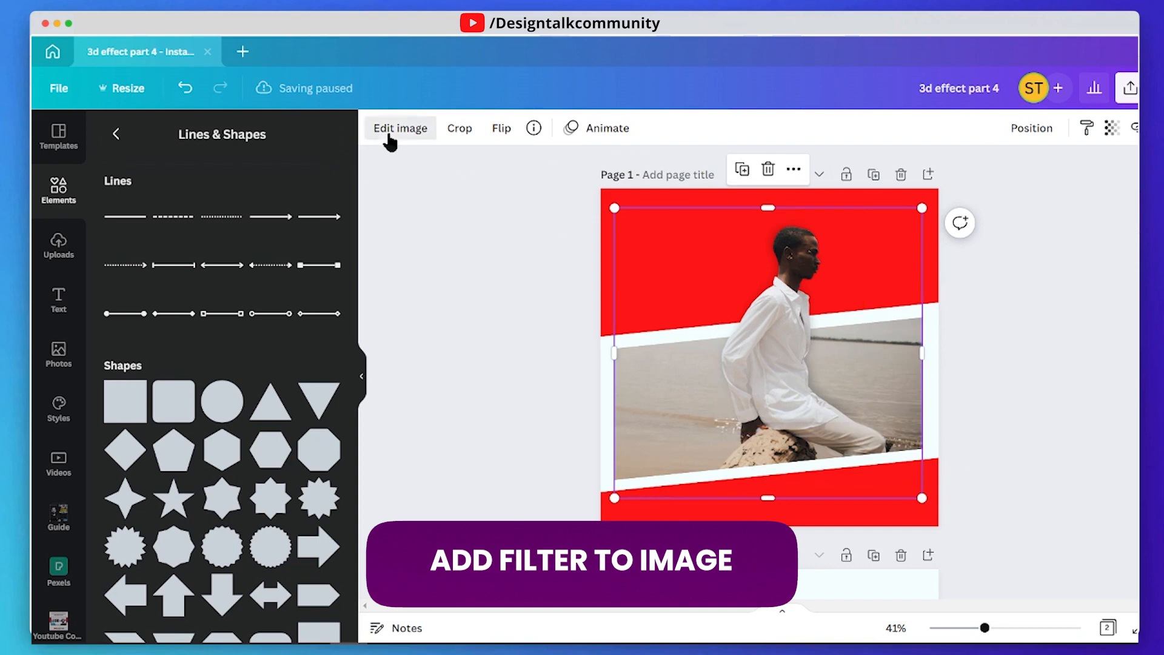
left_click(399, 128)
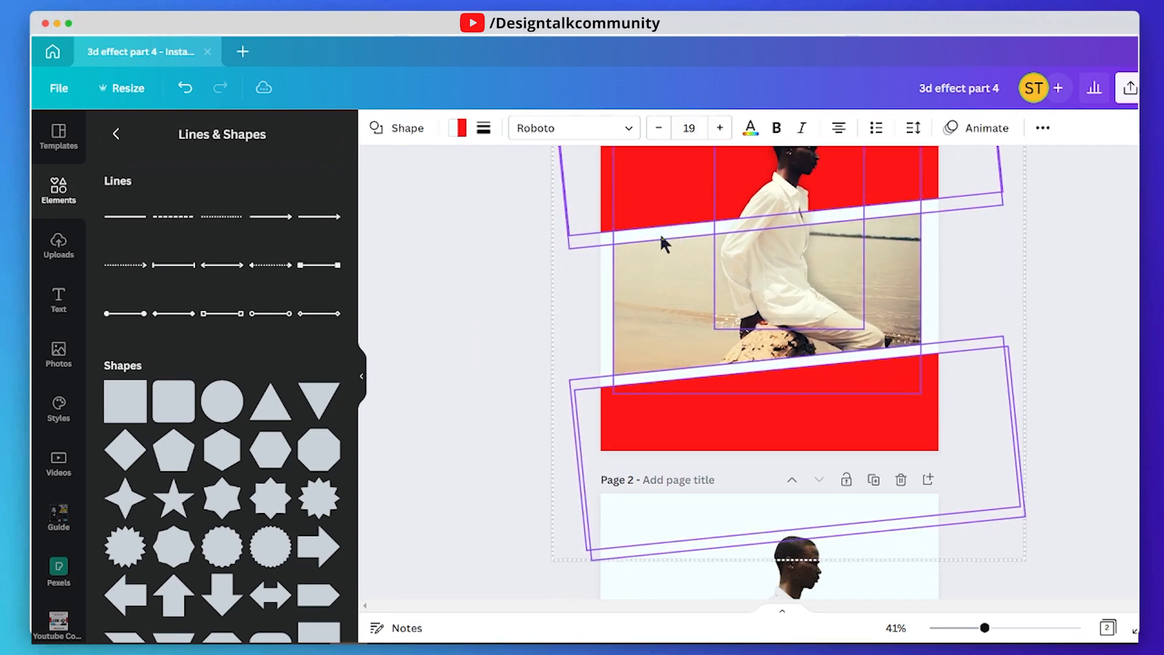
Drop the pasted red bands, beach photo and man's cutout onto page 2.
left_click(1054, 302)
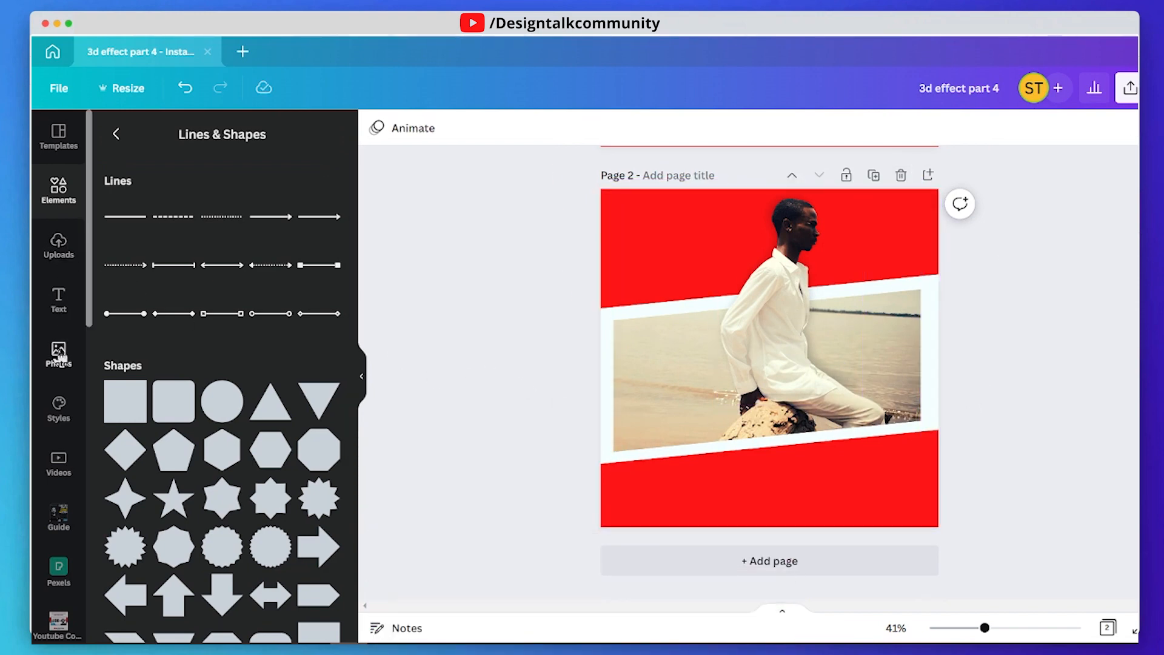
Drag the three smiling girls beach photo from Photos, enlarge it, and duplicate it to a new page.
left_click(59, 354)
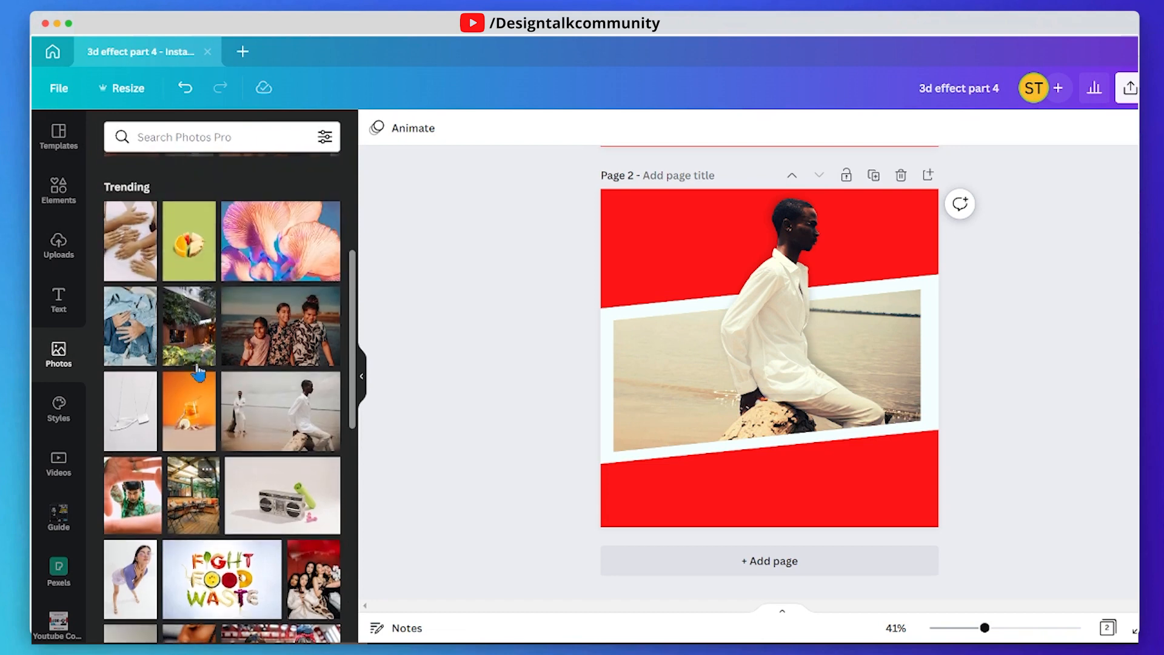
left_click_drag(280, 327, 595, 288)
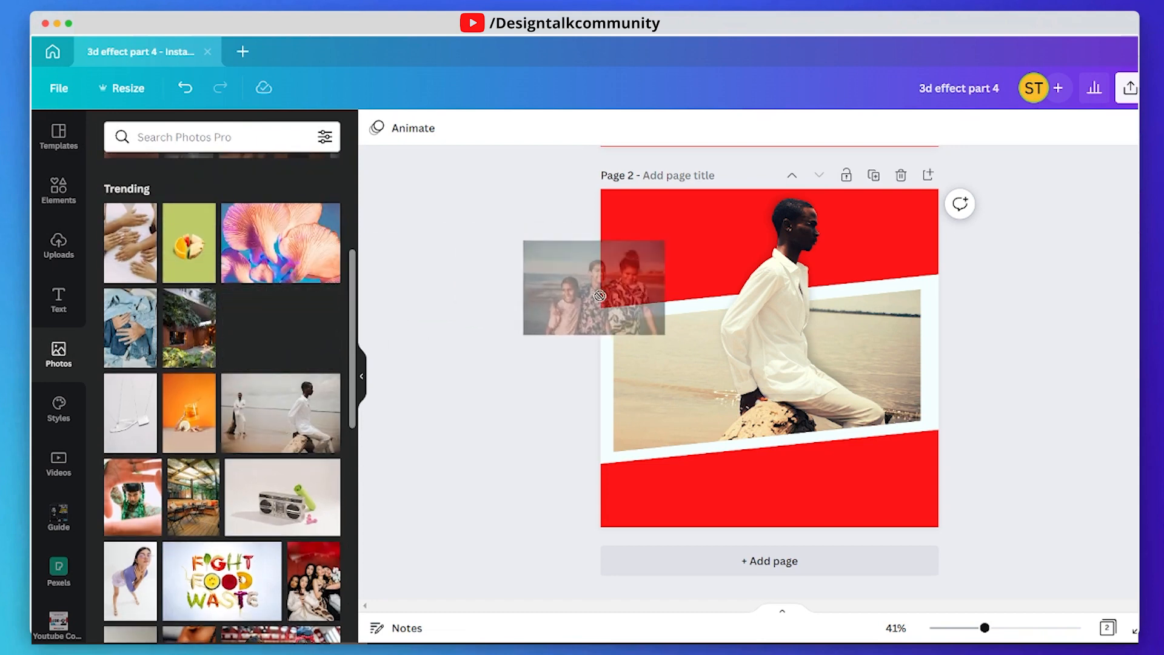
left_click_drag(594, 288, 742, 357)
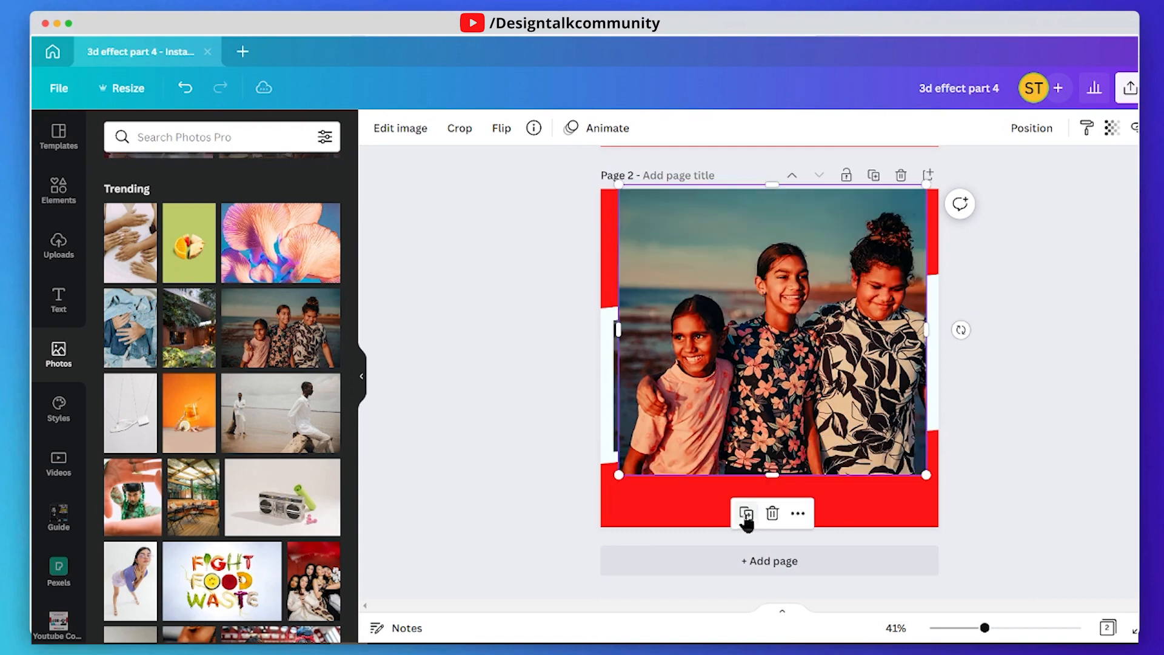
left_click(747, 514)
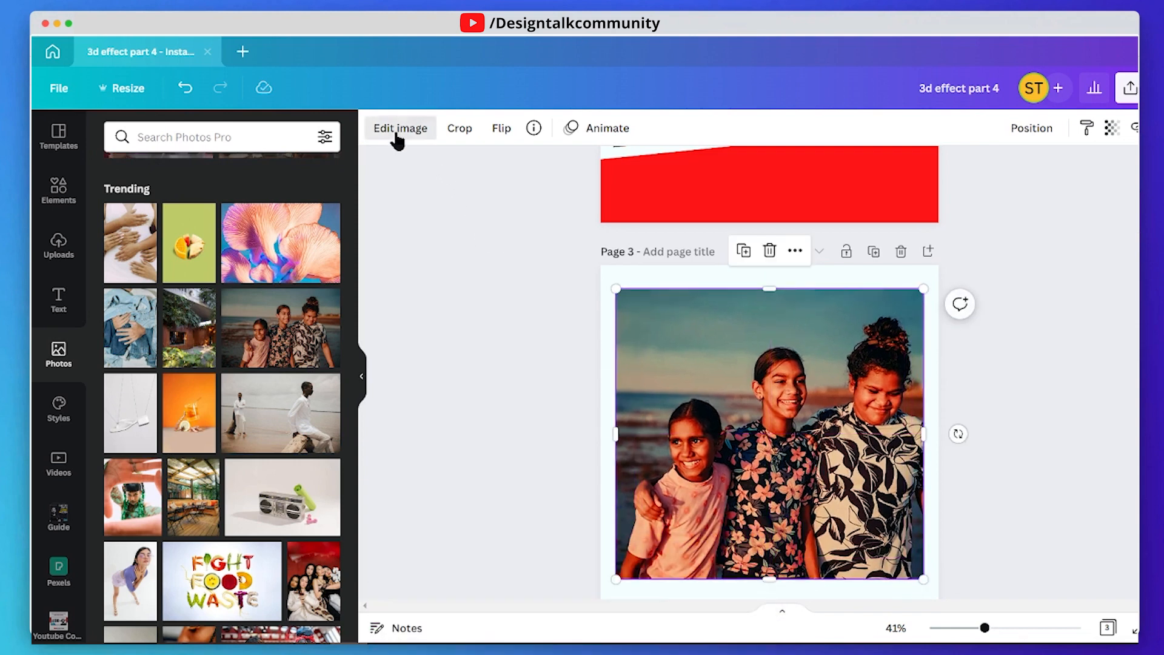
Apply Background Remover to the three girls photo on page 3, then close Edit image.
left_click(400, 128)
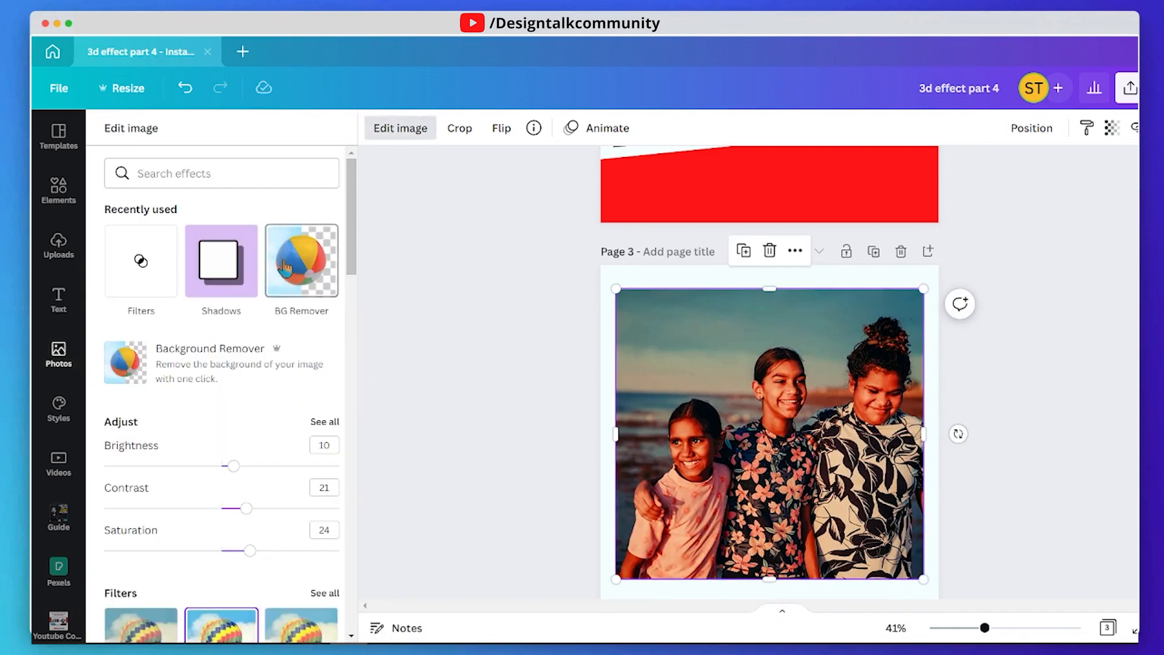
left_click(302, 261)
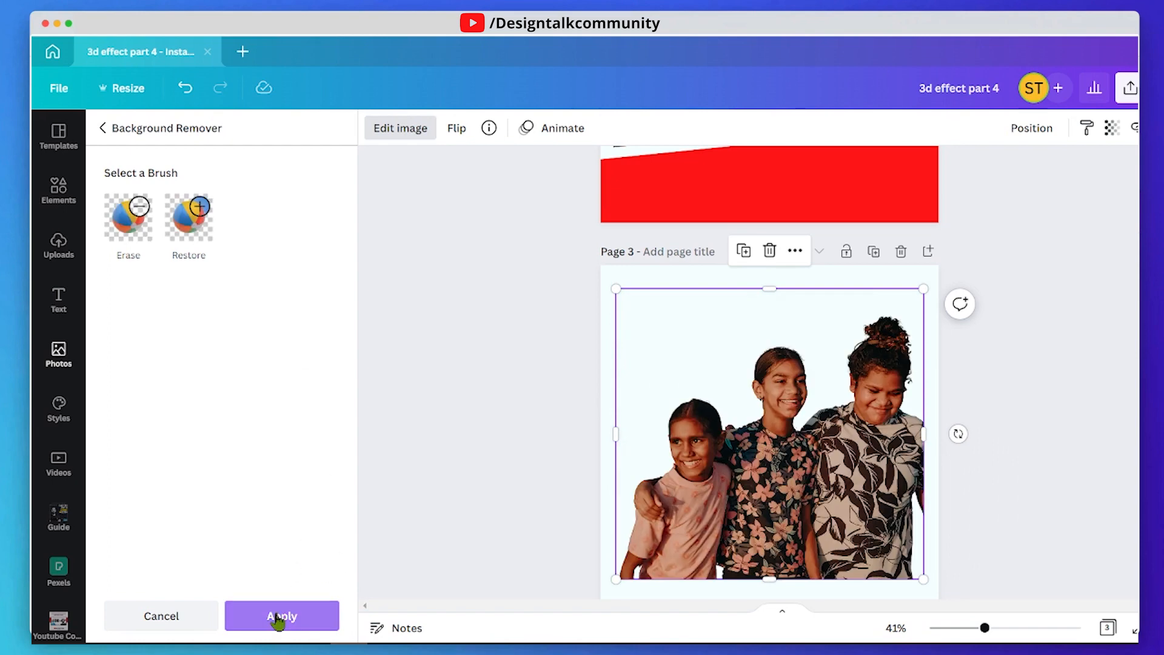
left_click(281, 616)
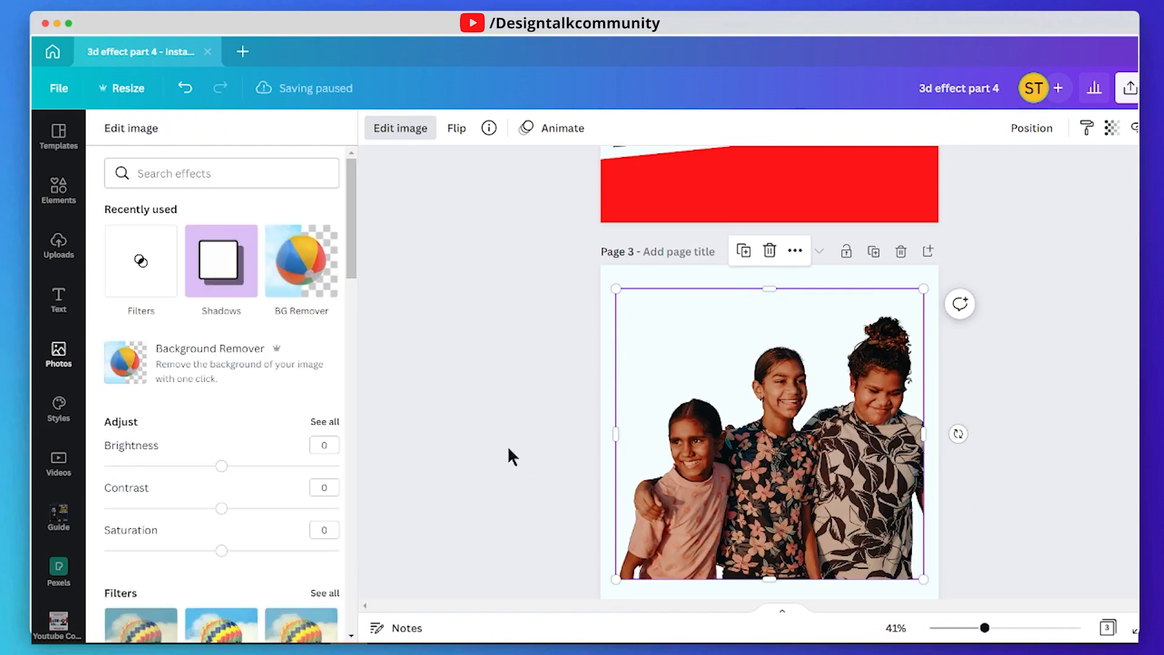
left_click(59, 353)
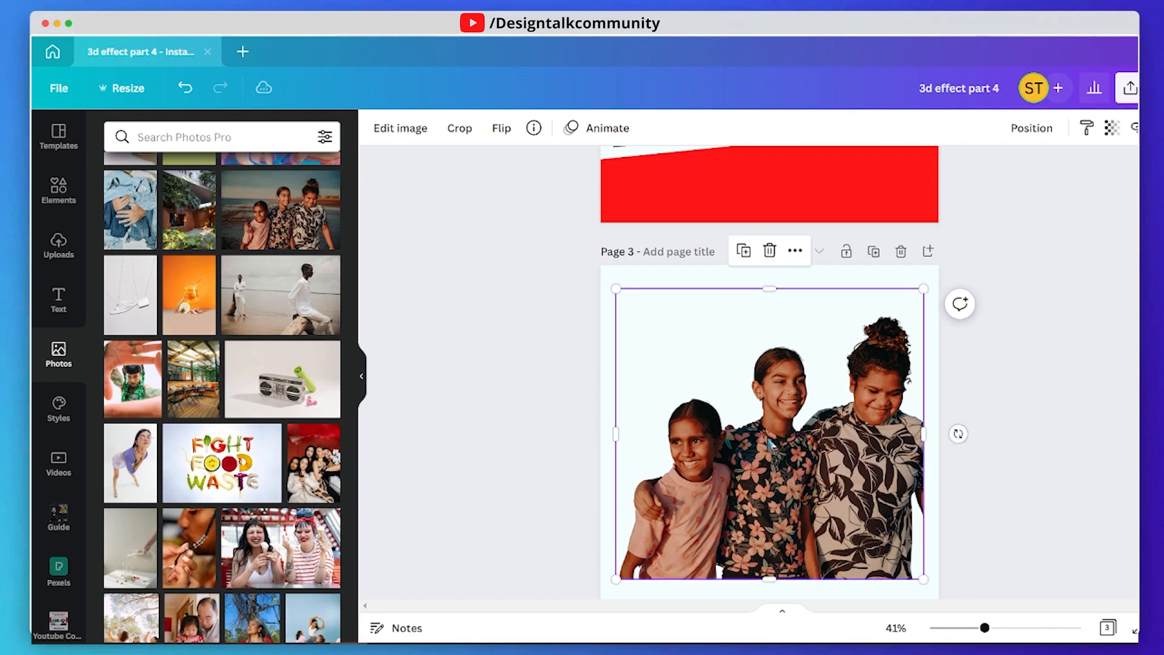
Scroll to page 2 and select the girls' cutout layered over the photo.
scroll("down", 3)
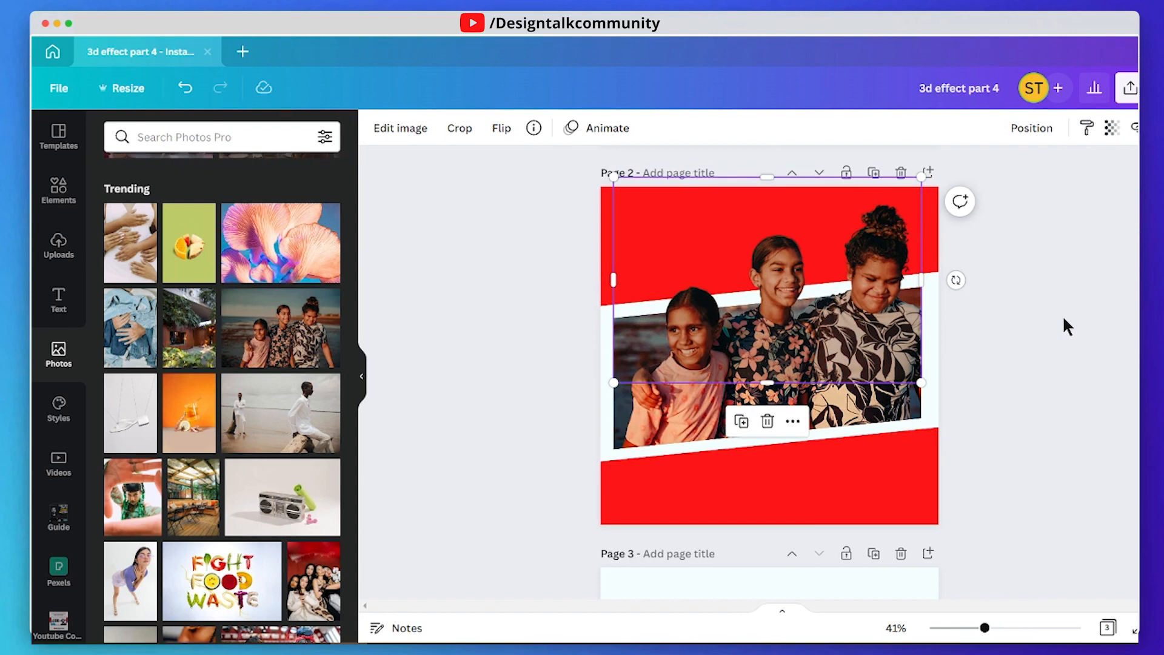
left_click(1066, 328)
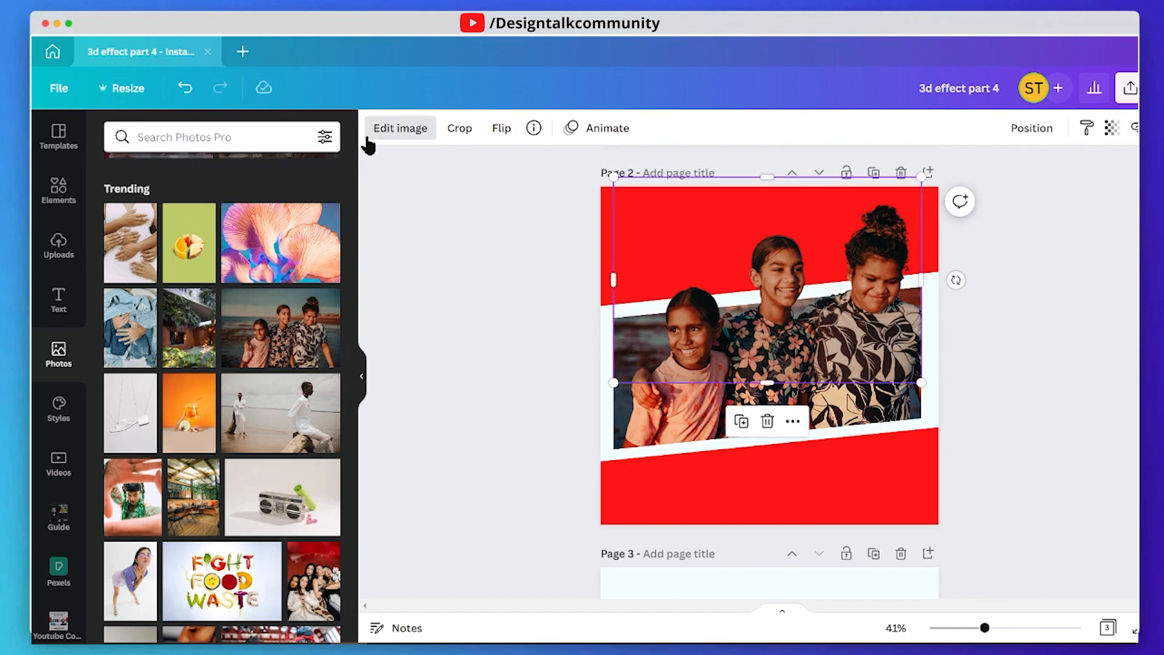
Give the cutout a Drop shadow with offset 0, angle 2, blur 12 and transparency 37.
left_click(401, 128)
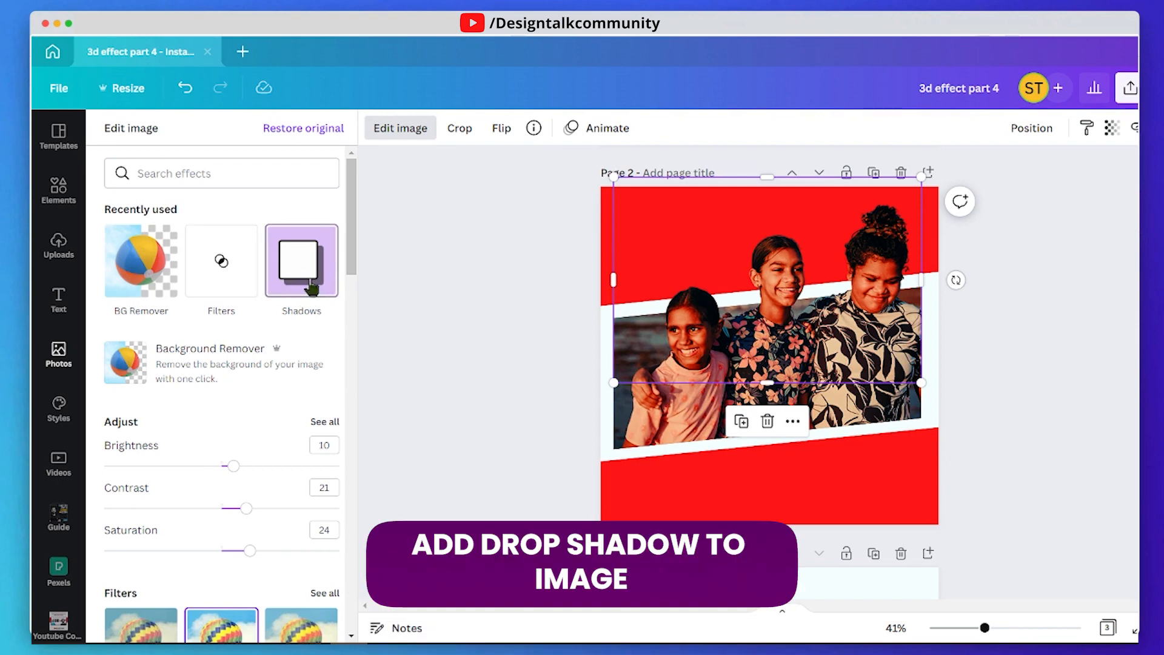
left_click(302, 261)
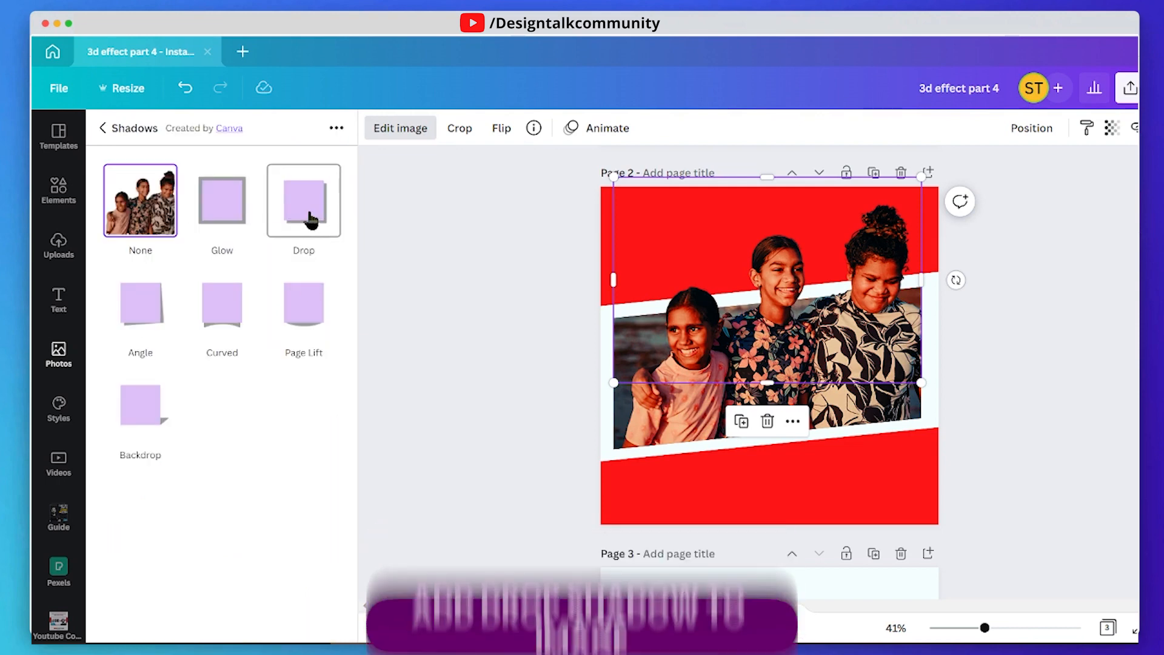
left_click(303, 201)
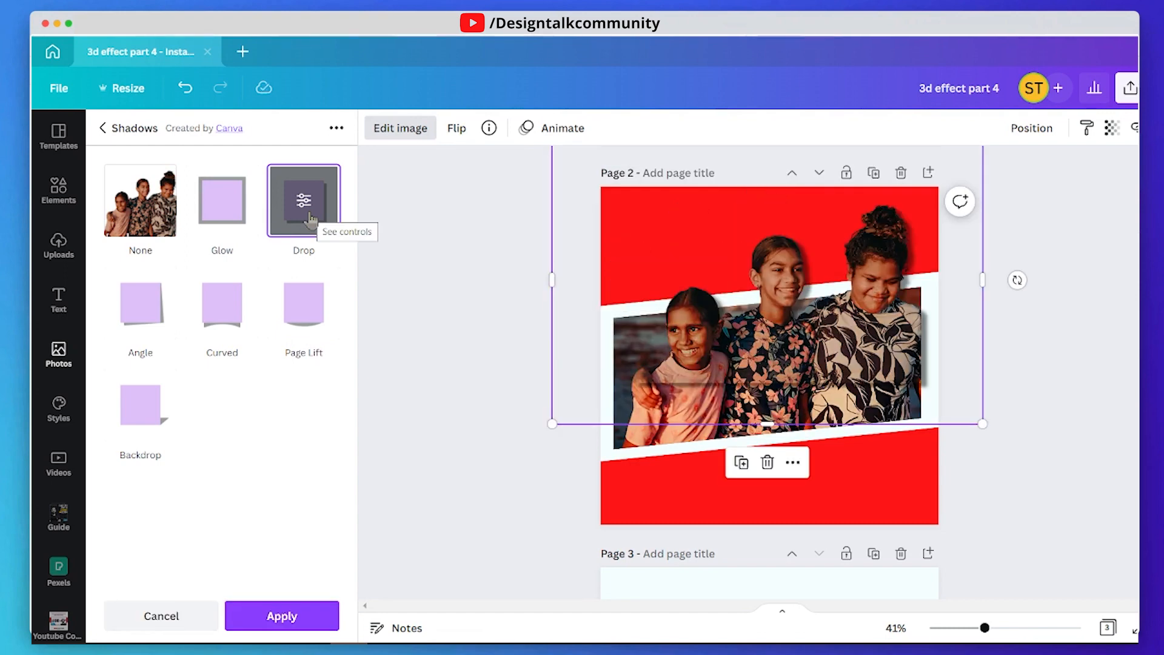
left_click(303, 200)
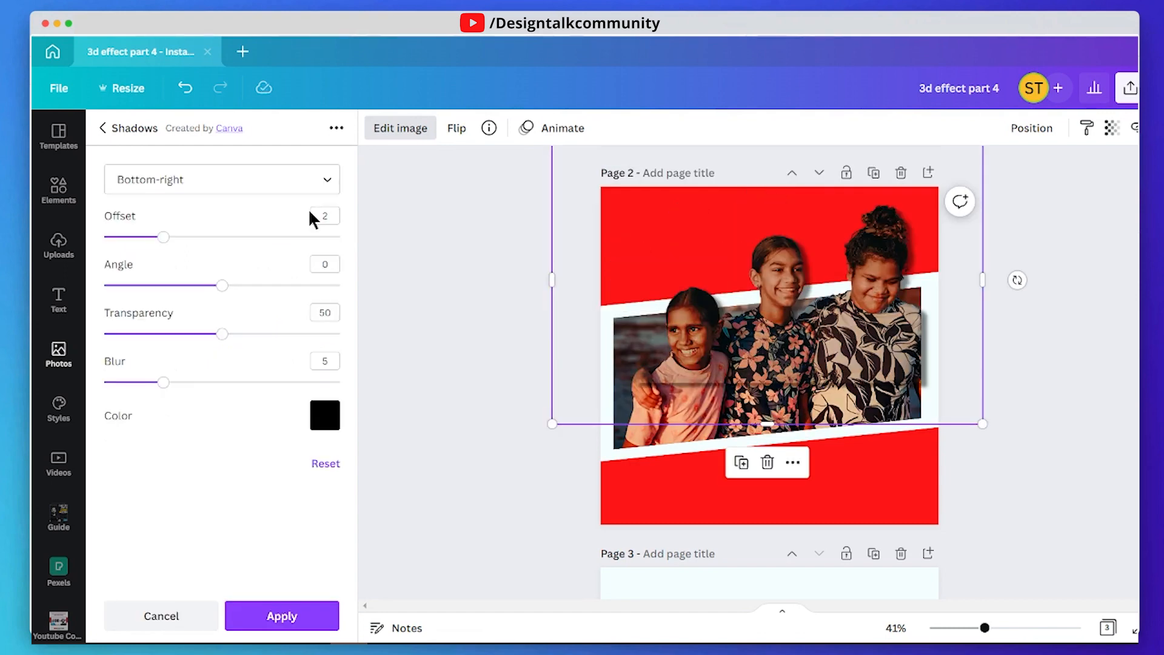
left_click_drag(165, 236, 104, 235)
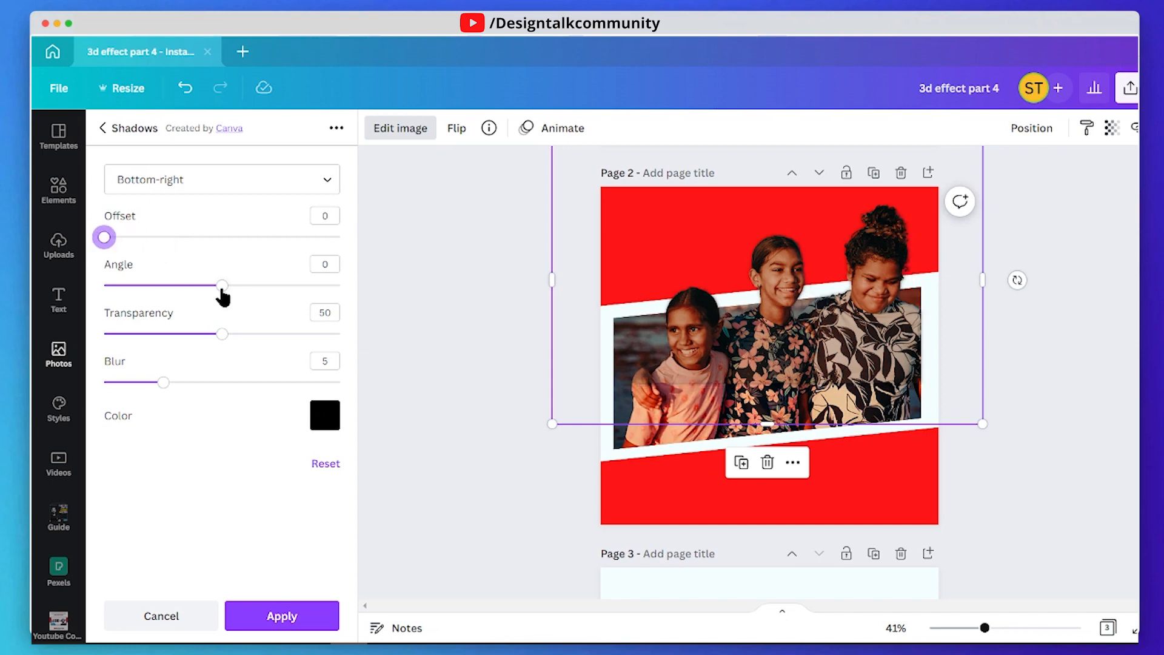
left_click_drag(222, 284, 176, 284)
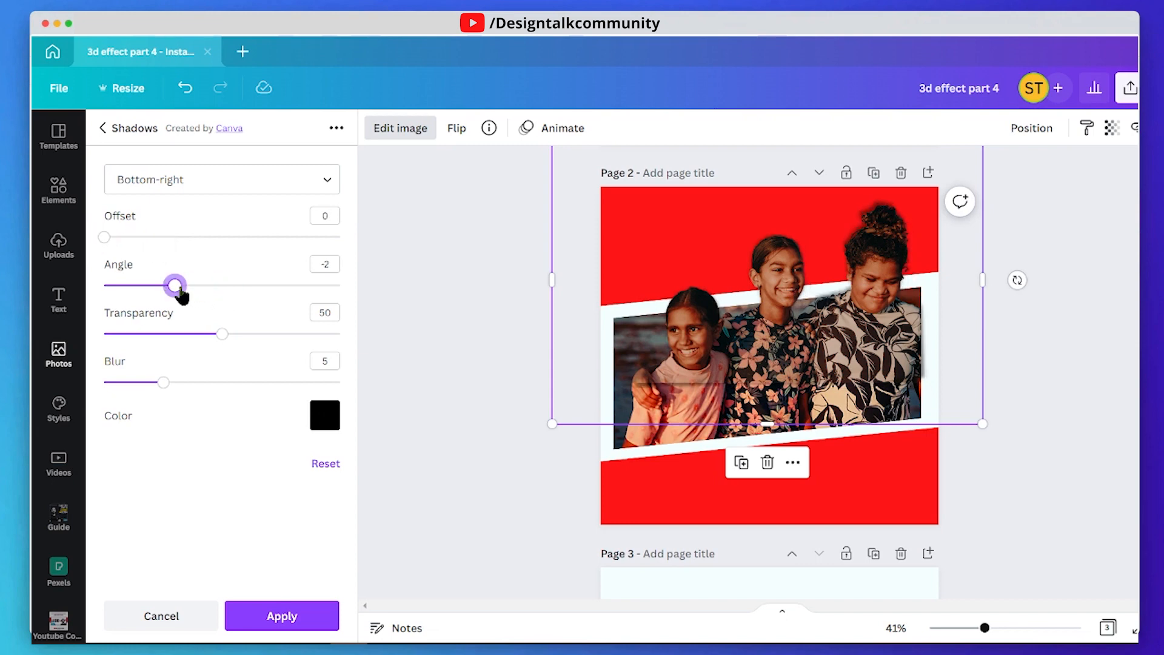
left_click_drag(176, 285, 199, 285)
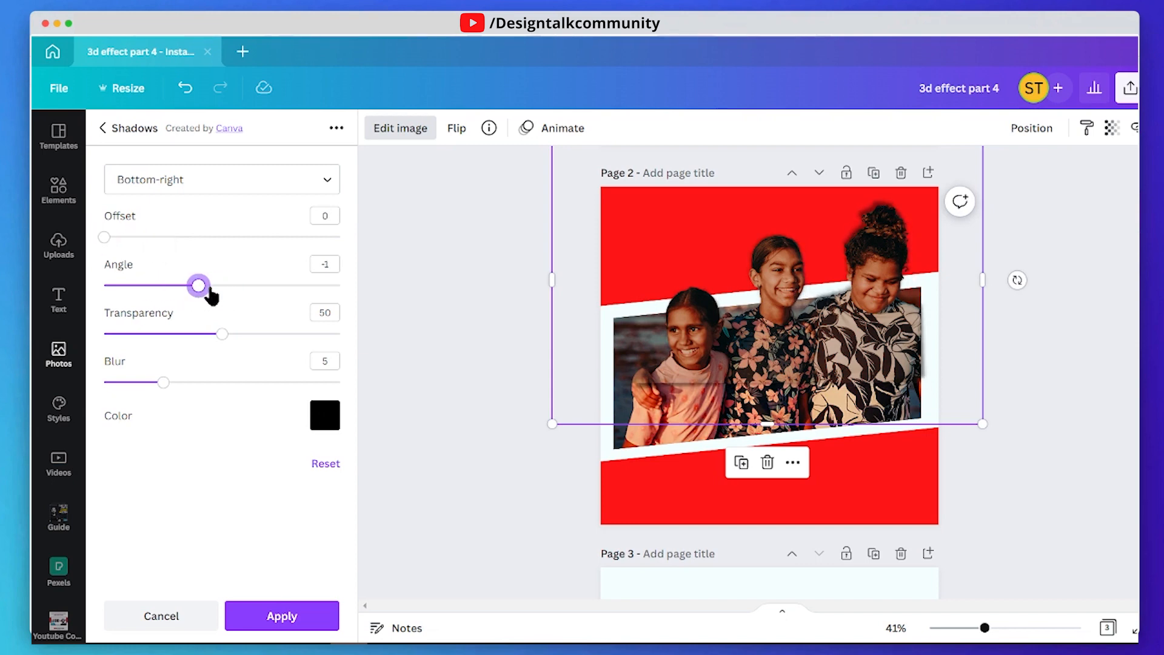
left_click_drag(199, 285, 245, 285)
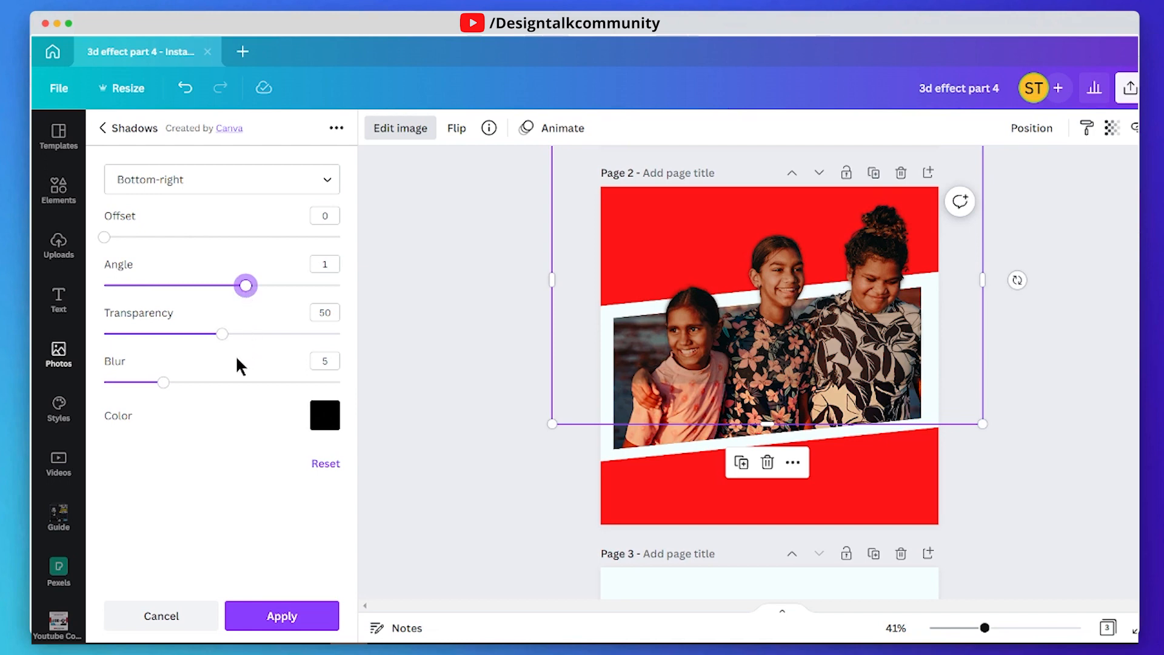
left_click_drag(164, 382, 245, 382)
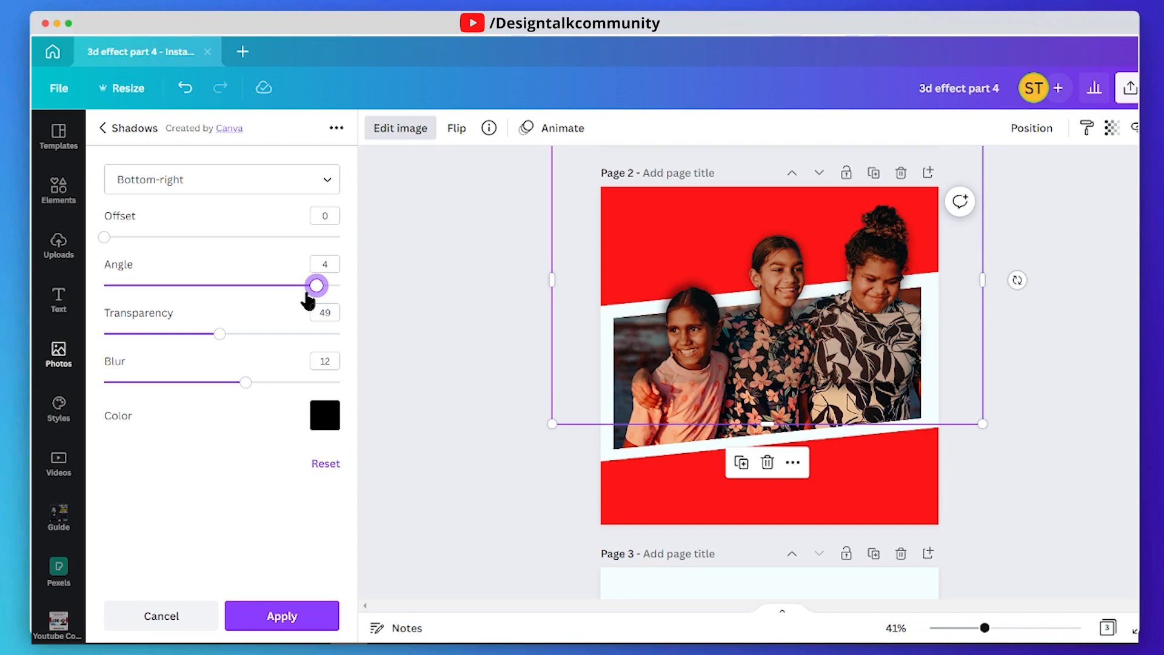
left_click_drag(315, 285, 292, 285)
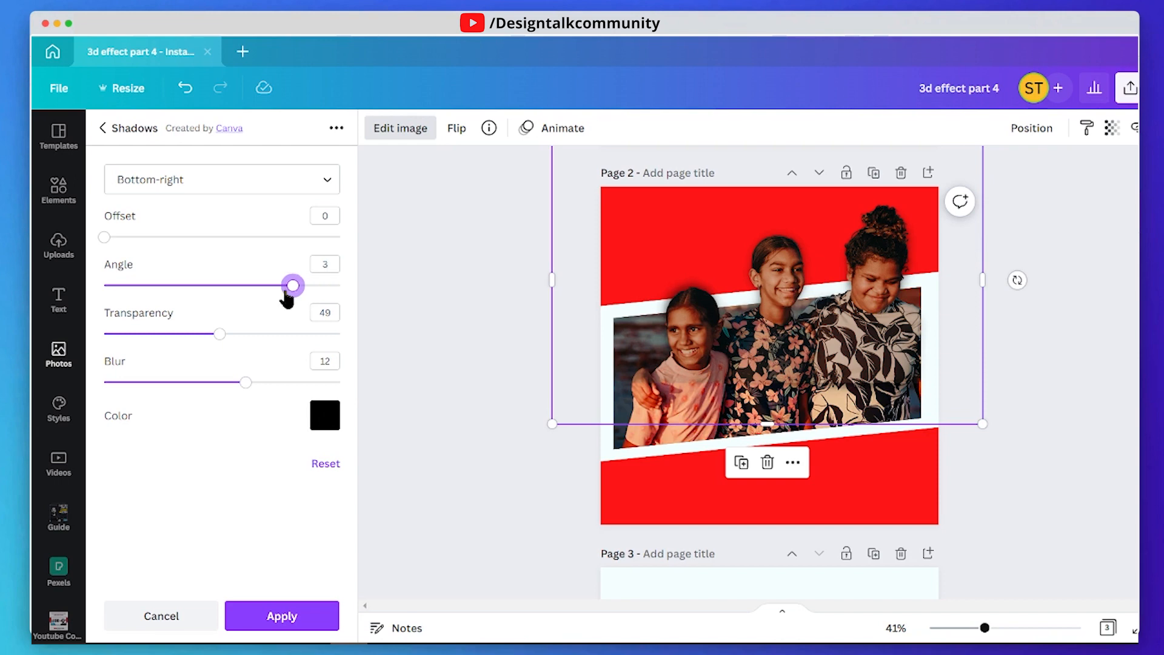
left_click_drag(219, 334, 192, 334)
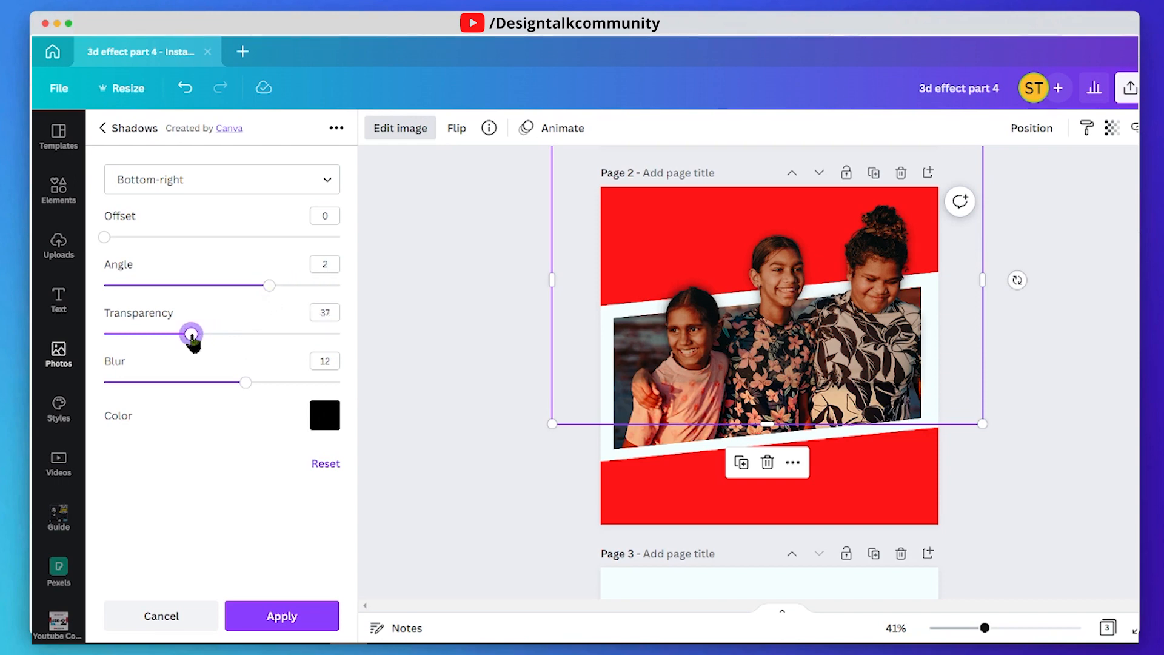
mouse_move(299, 625)
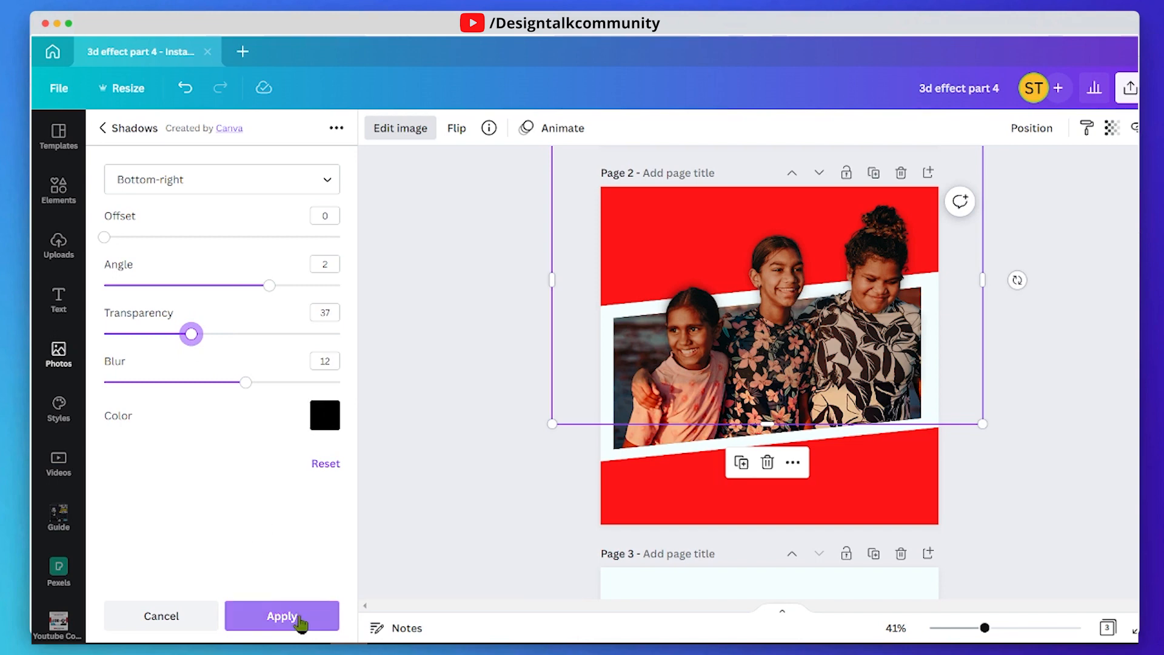
left_click(283, 616)
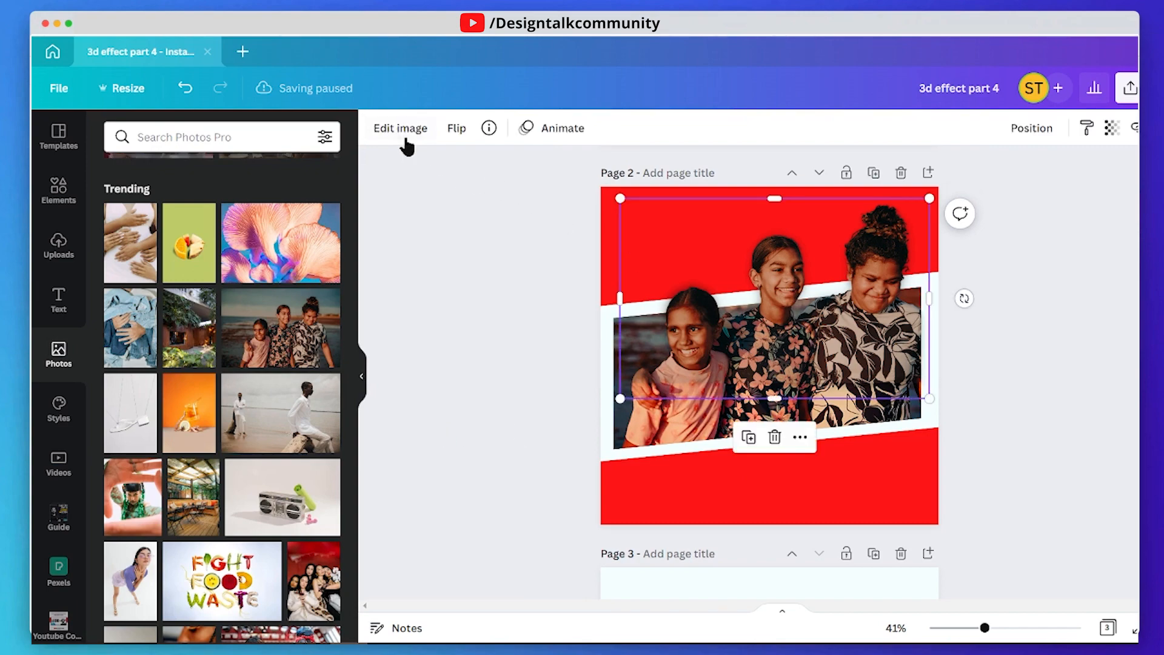
Move and enlarge the girls' cutout so it lines up over the original photo.
left_click(400, 128)
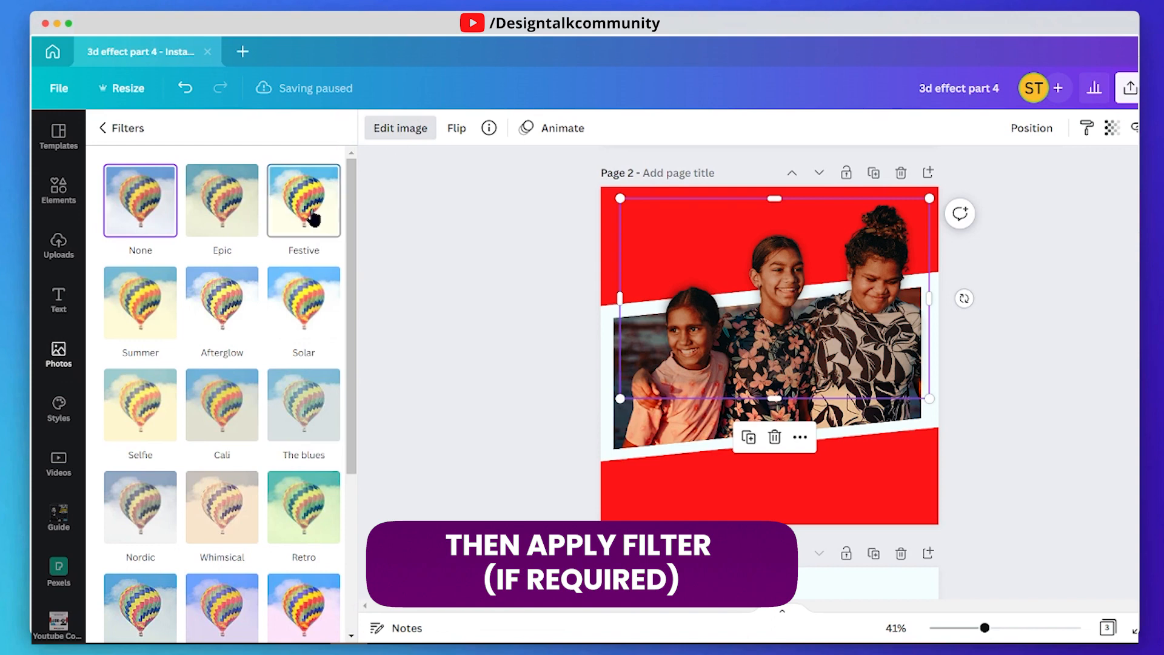
left_click(304, 201)
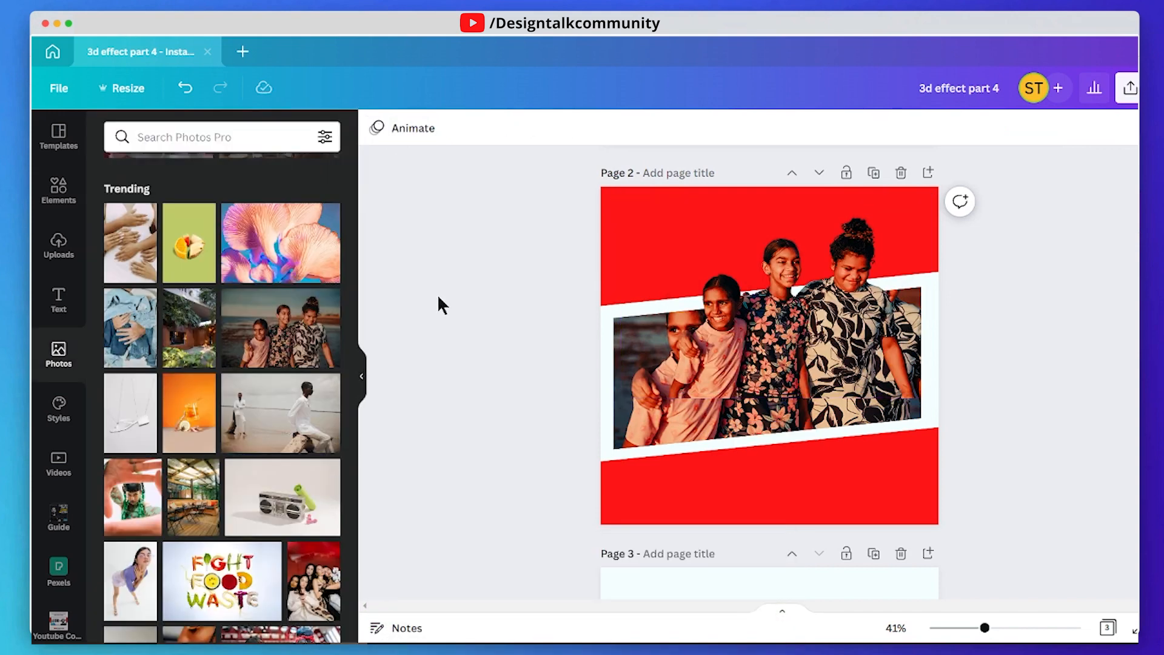
left_click(765, 372)
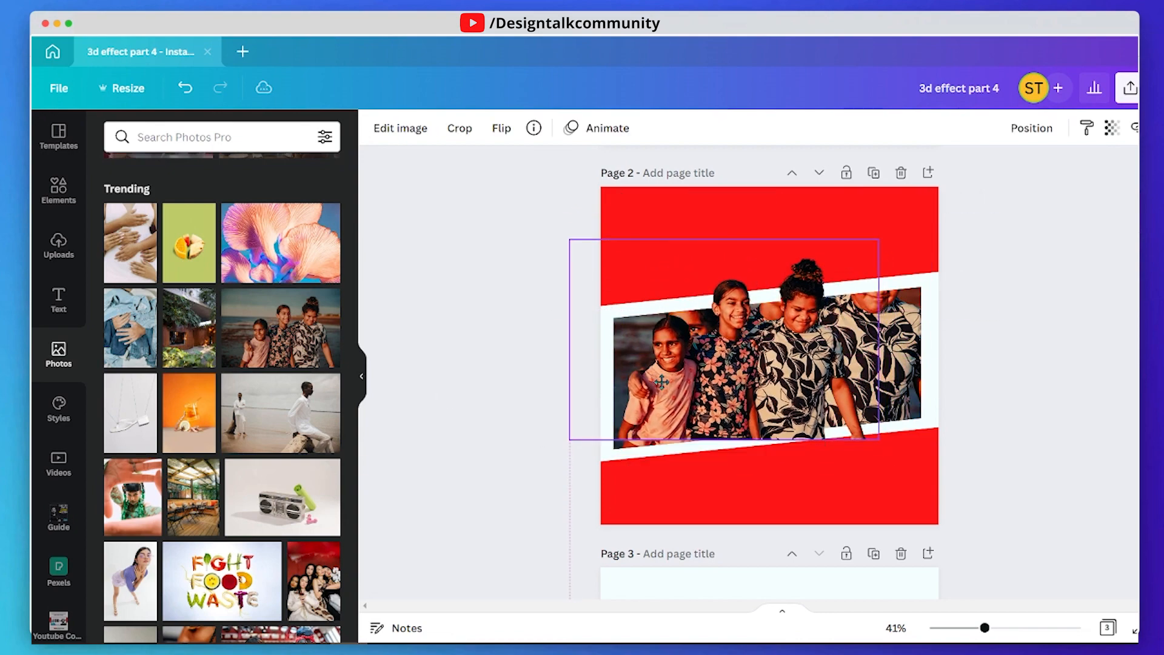
left_click_drag(877, 239, 970, 181)
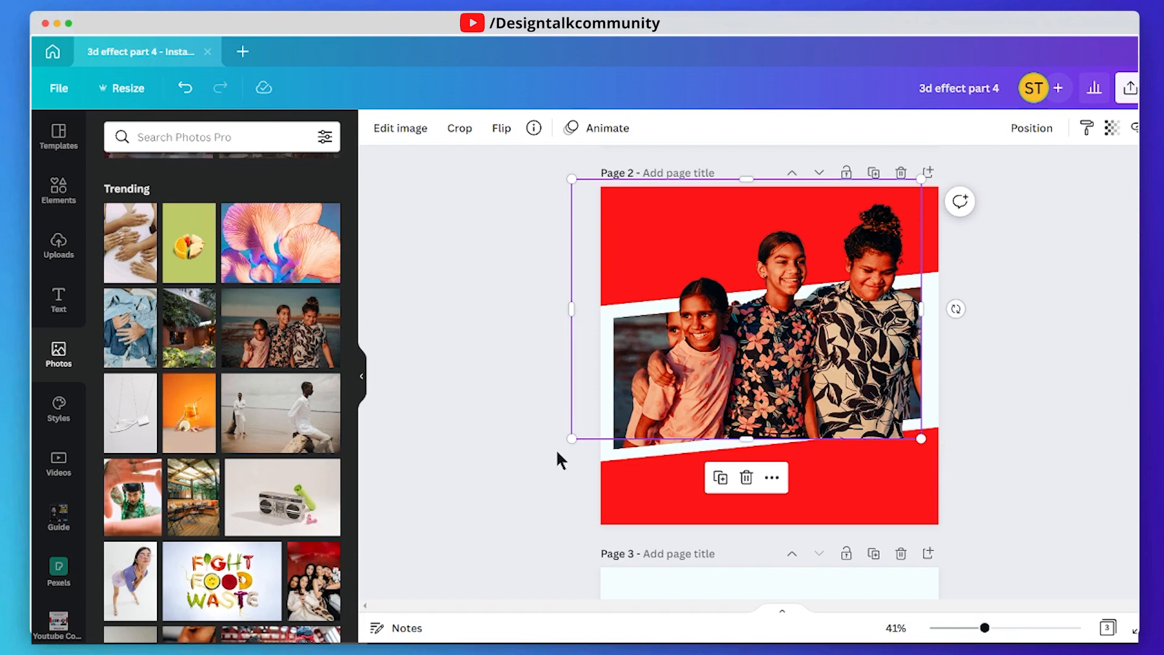
left_click_drag(572, 437, 552, 453)
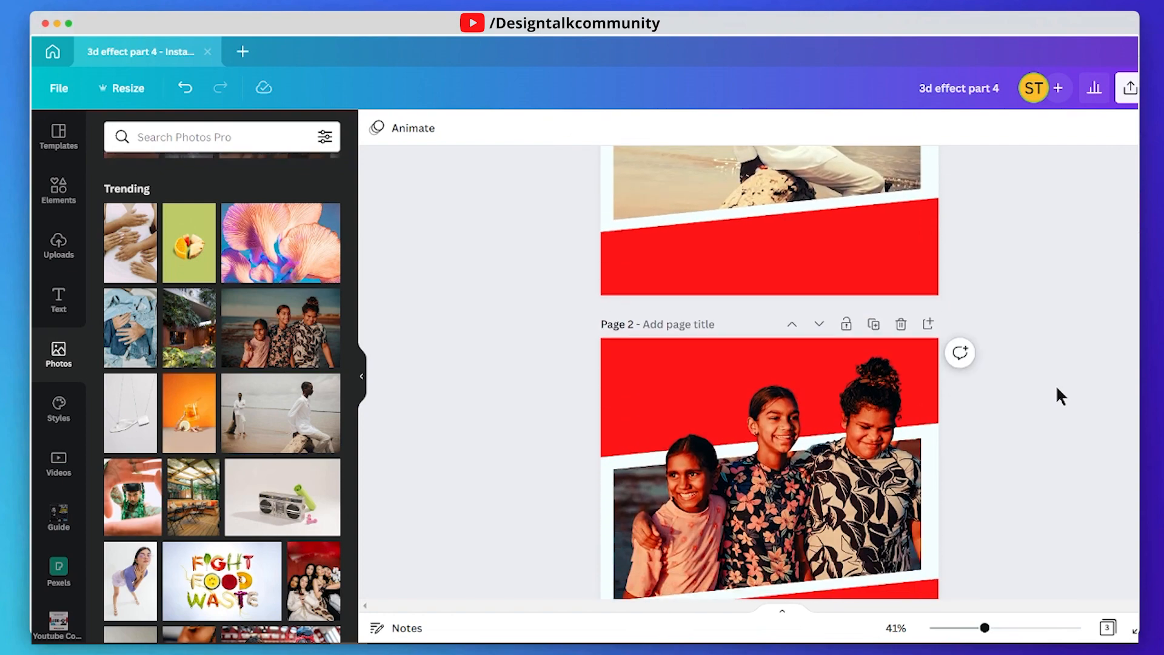
Scroll through pages 1 and 2 to review the two finished posts.
scroll("down", 3)
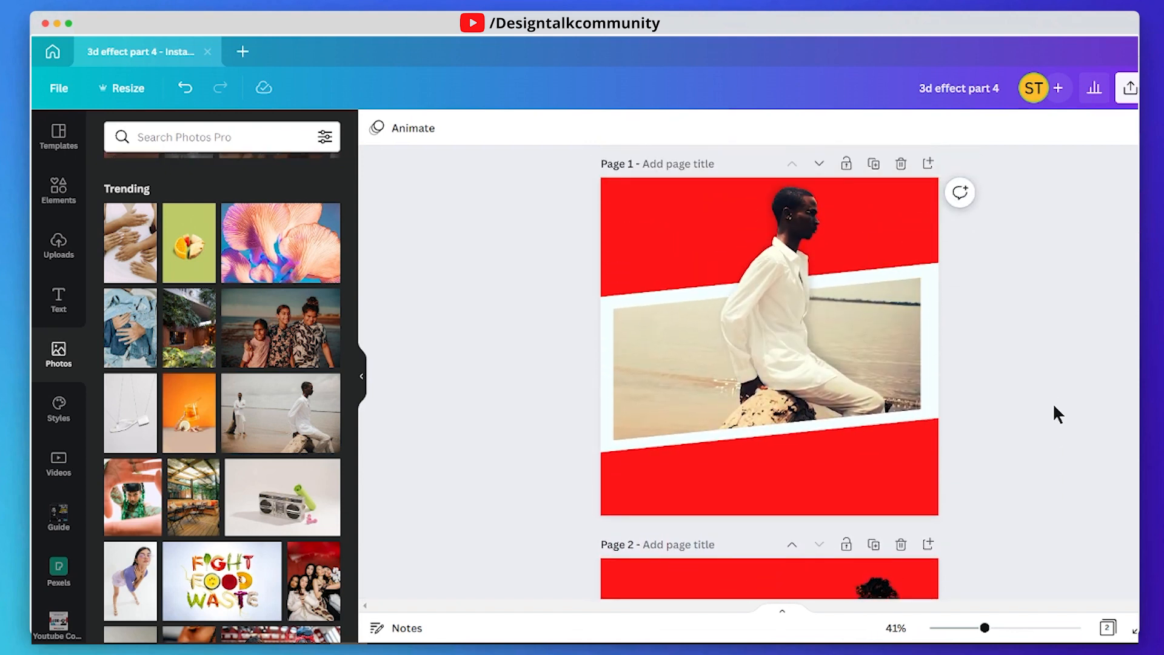
scroll("down", 3)
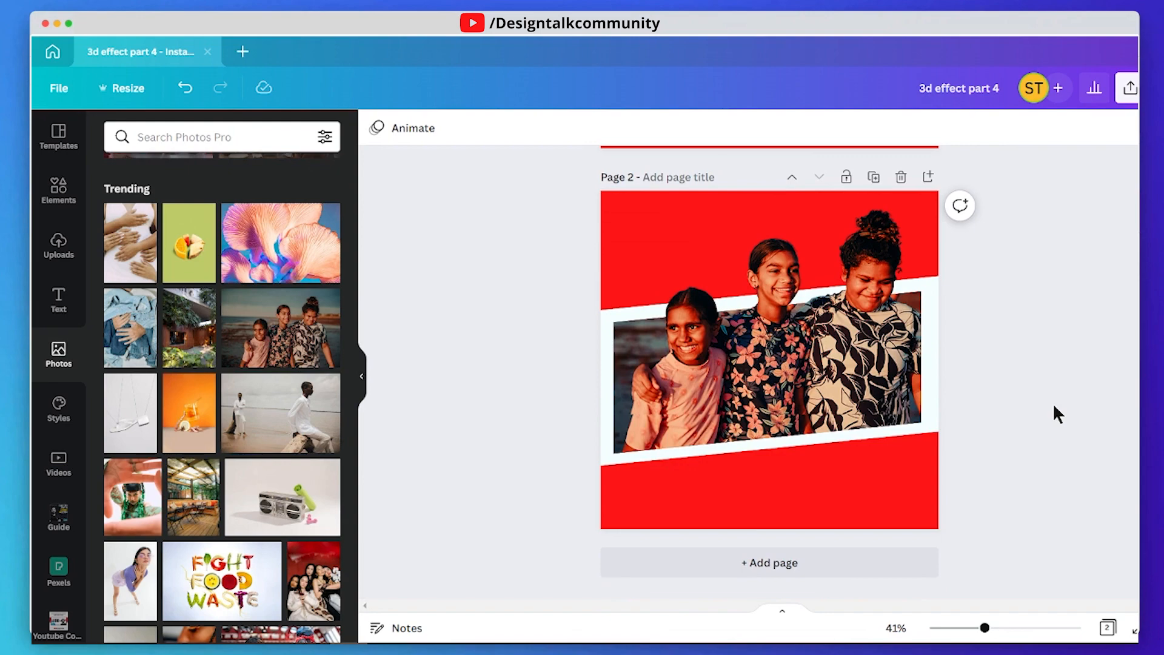